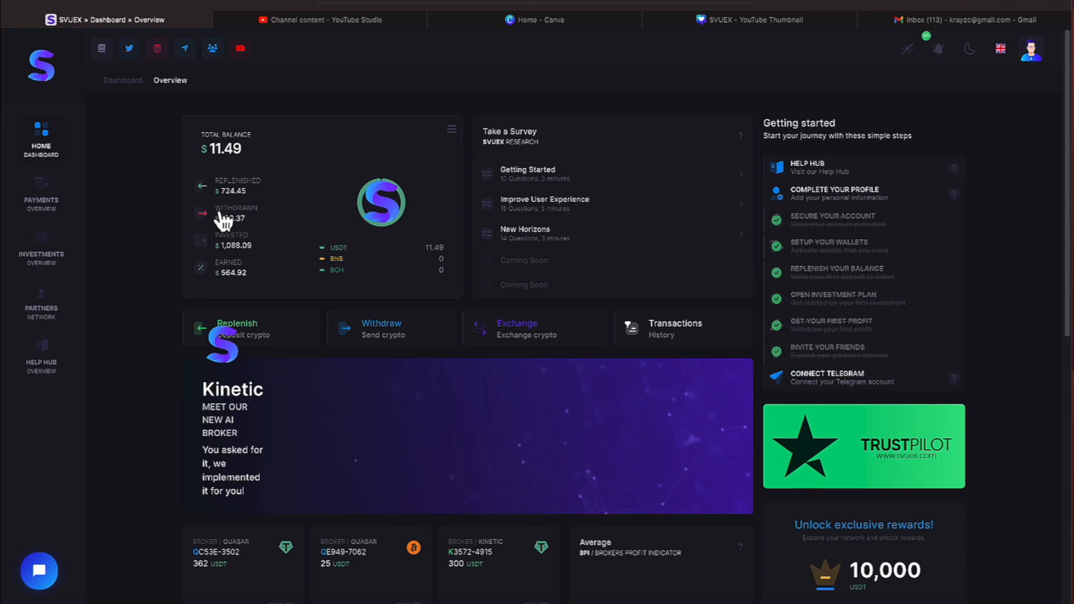
{"action": "mouse_move", "coordinate": [600, 411]}
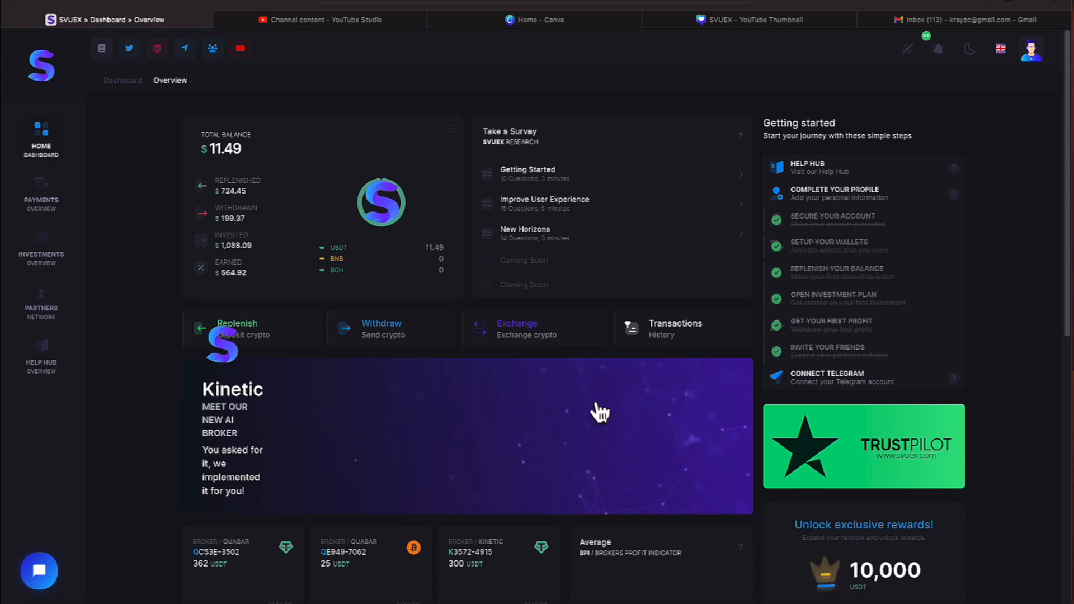
- Scroll the dashboard and open the Lucky Box, revealing a next-investment coupon prize
{"action": "scroll", "scroll_direction": "down", "scroll_amount": 3}
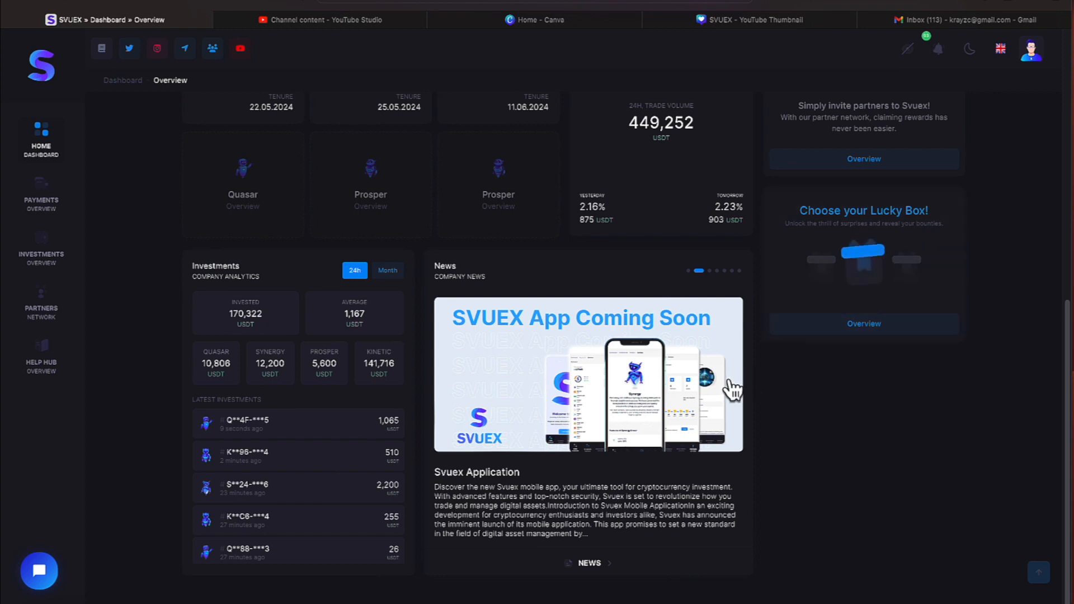
{"action": "left_click", "coordinate": [863, 258]}
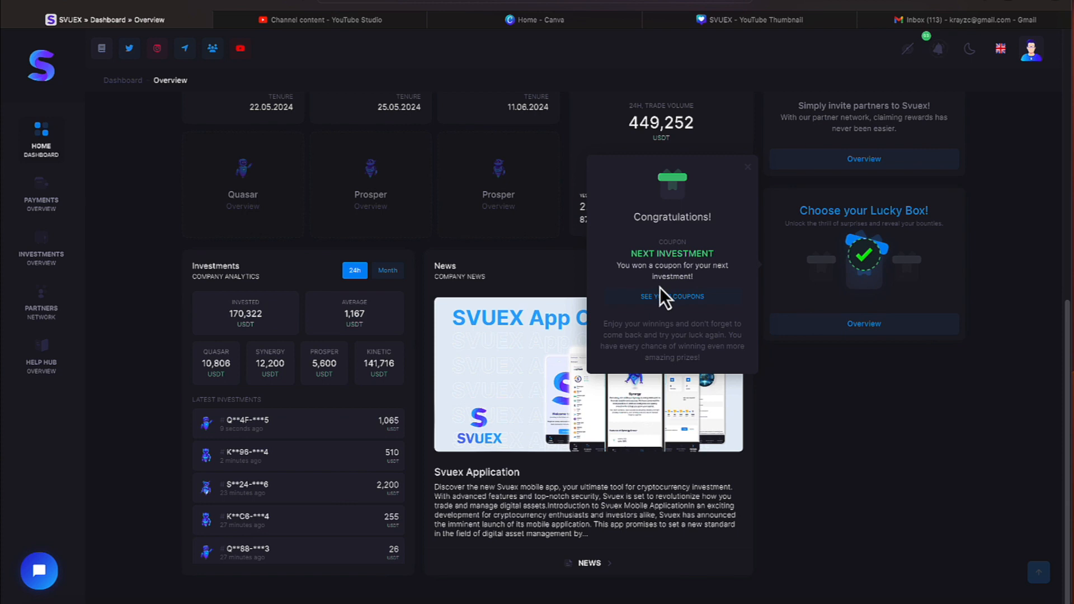
{"action": "mouse_move", "coordinate": [672, 296]}
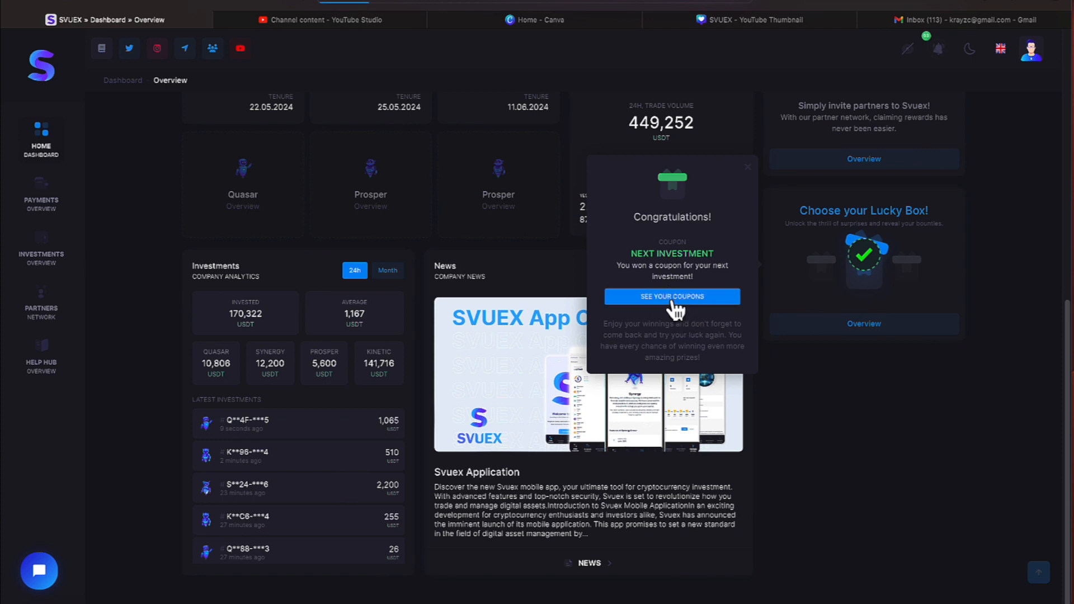
- View the won coupons in Settings » Personal under Activated Coupons
{"action": "left_click", "coordinate": [671, 297]}
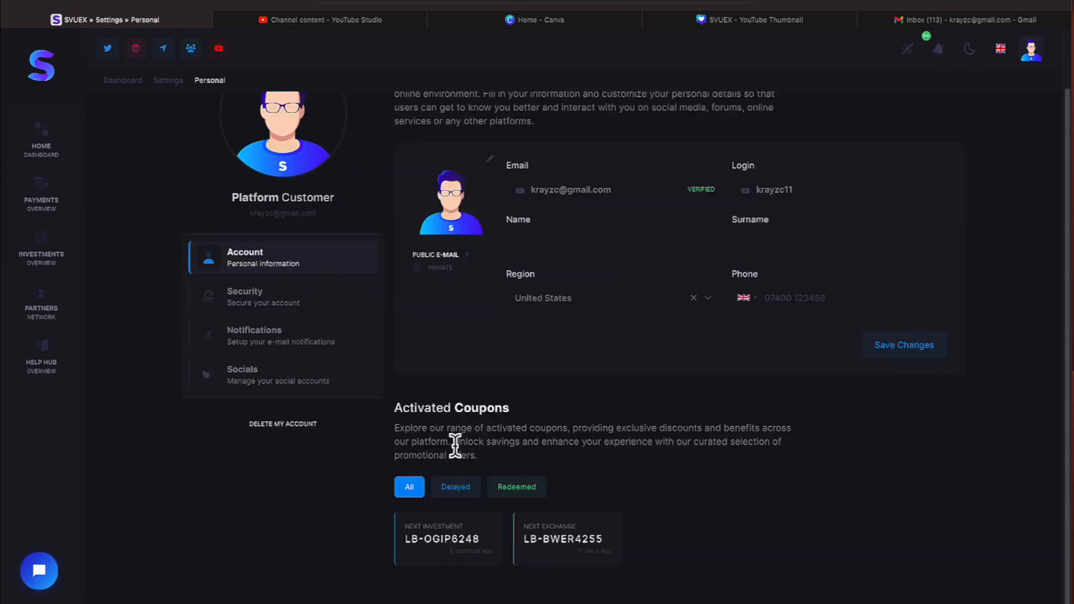
{"action": "mouse_move", "coordinate": [593, 445]}
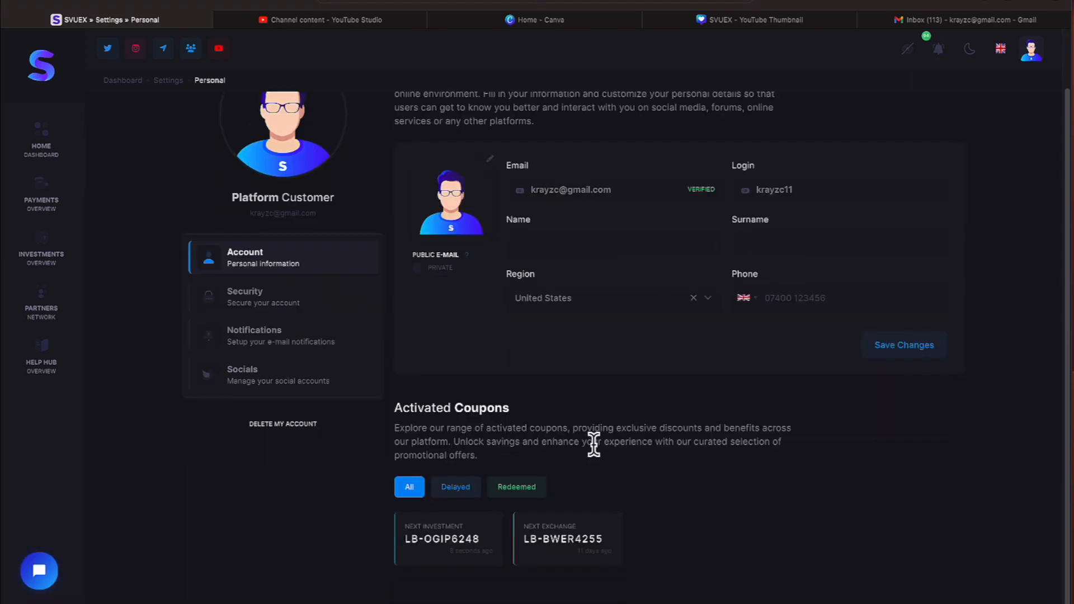
{"action": "mouse_move", "coordinate": [690, 442]}
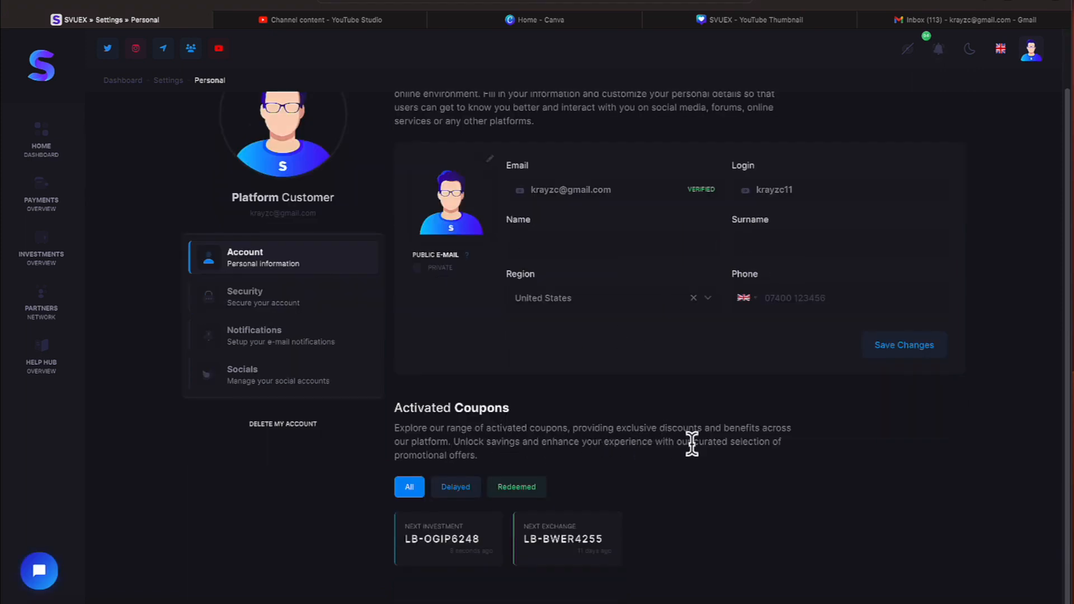
{"action": "mouse_move", "coordinate": [512, 462]}
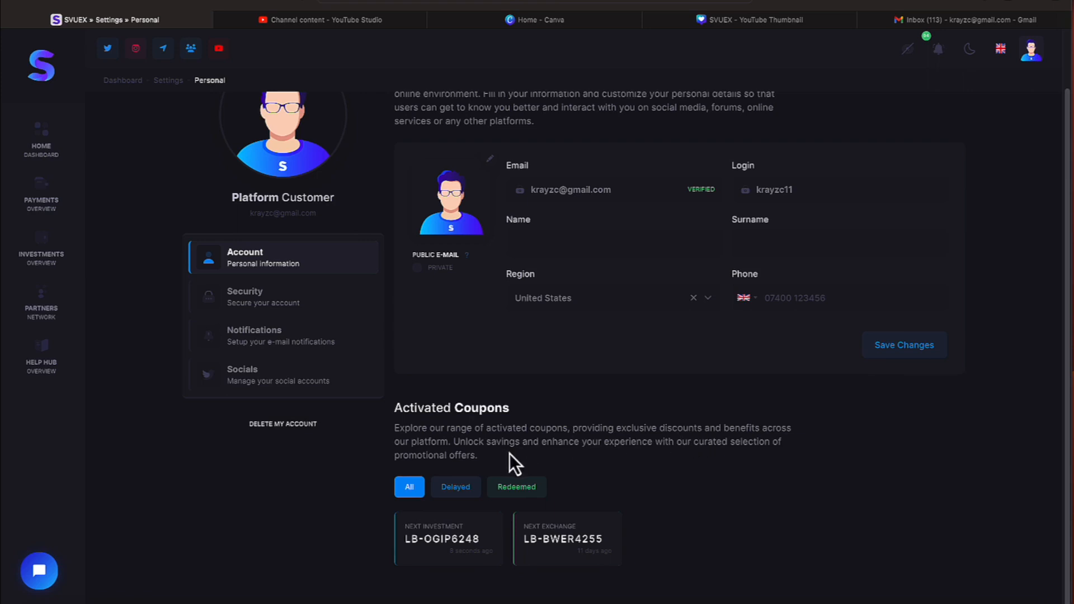
{"action": "mouse_move", "coordinate": [677, 479]}
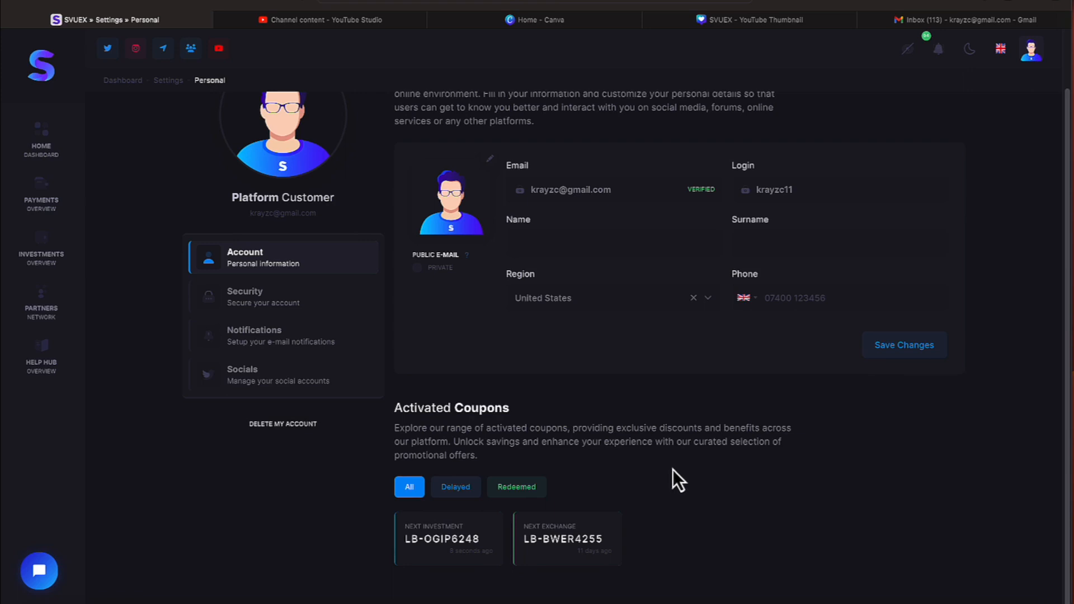
{"action": "mouse_move", "coordinate": [685, 464]}
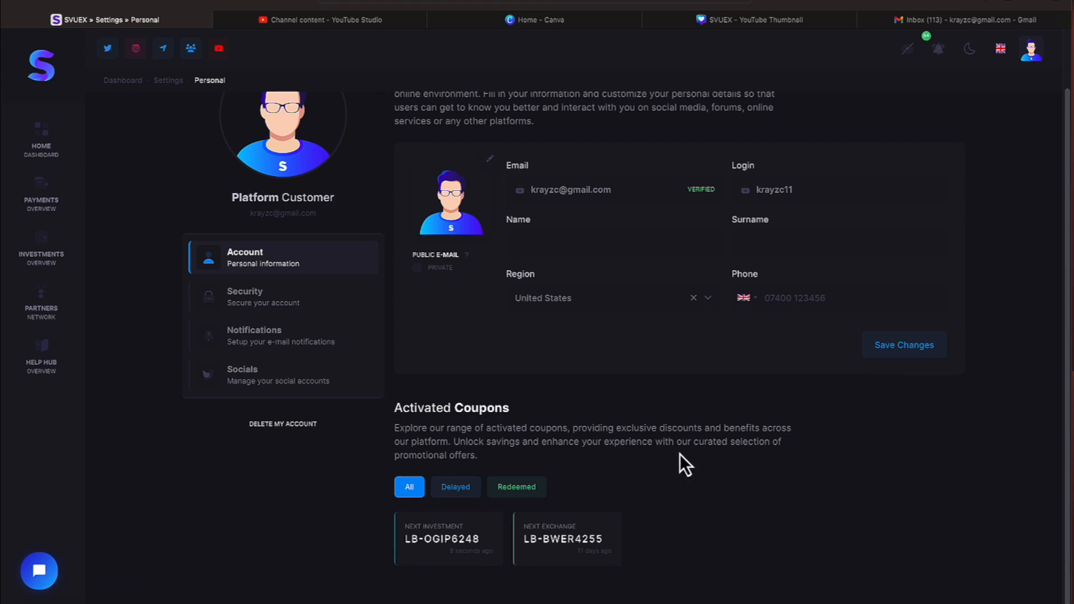
{"action": "mouse_move", "coordinate": [566, 535]}
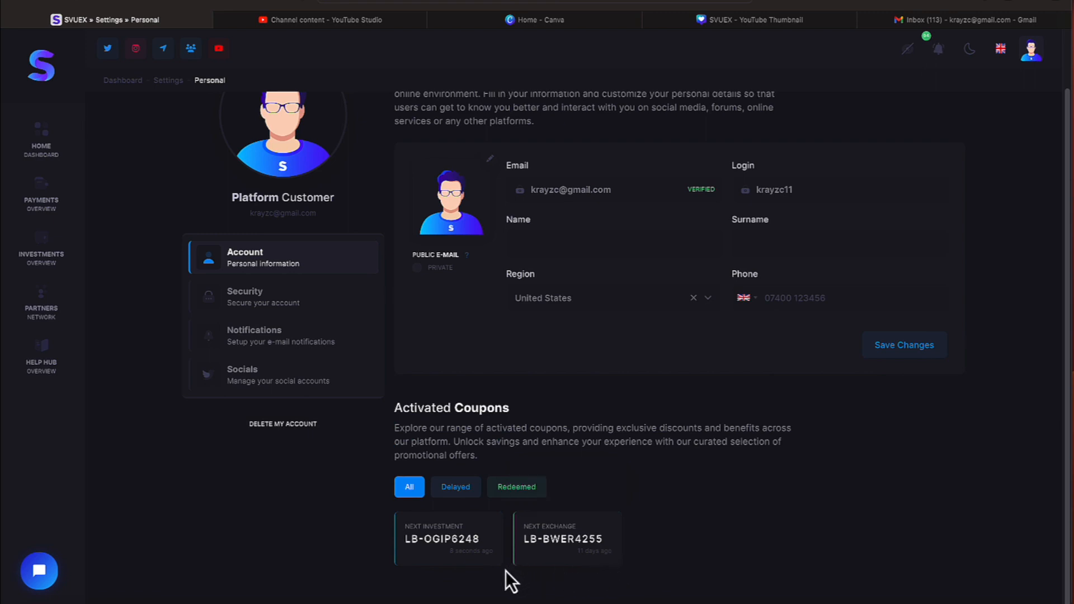
{"action": "mouse_move", "coordinate": [448, 539]}
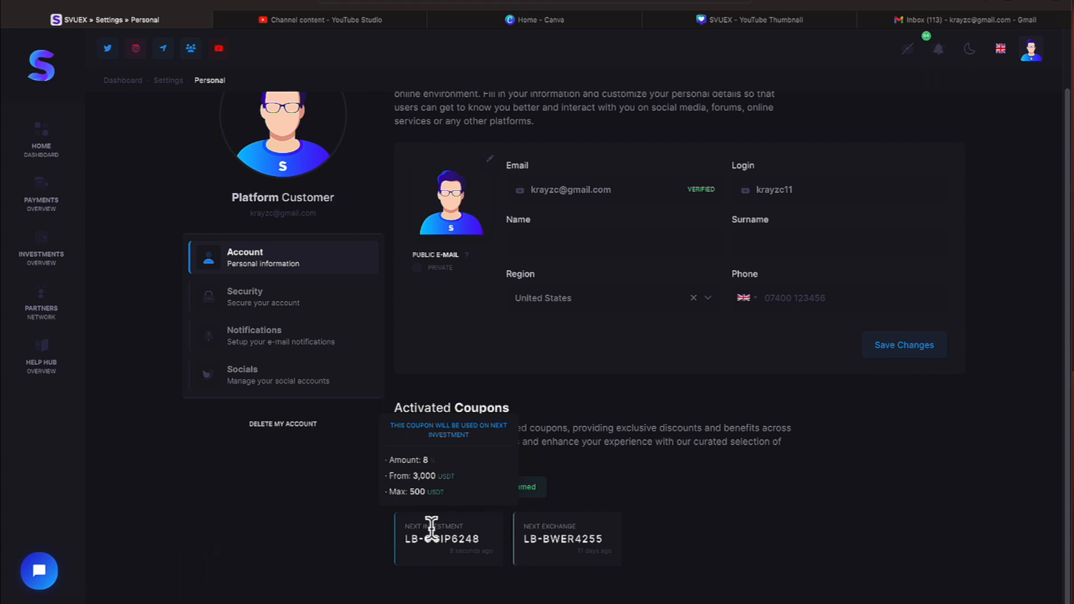
{"action": "mouse_move", "coordinate": [246, 194]}
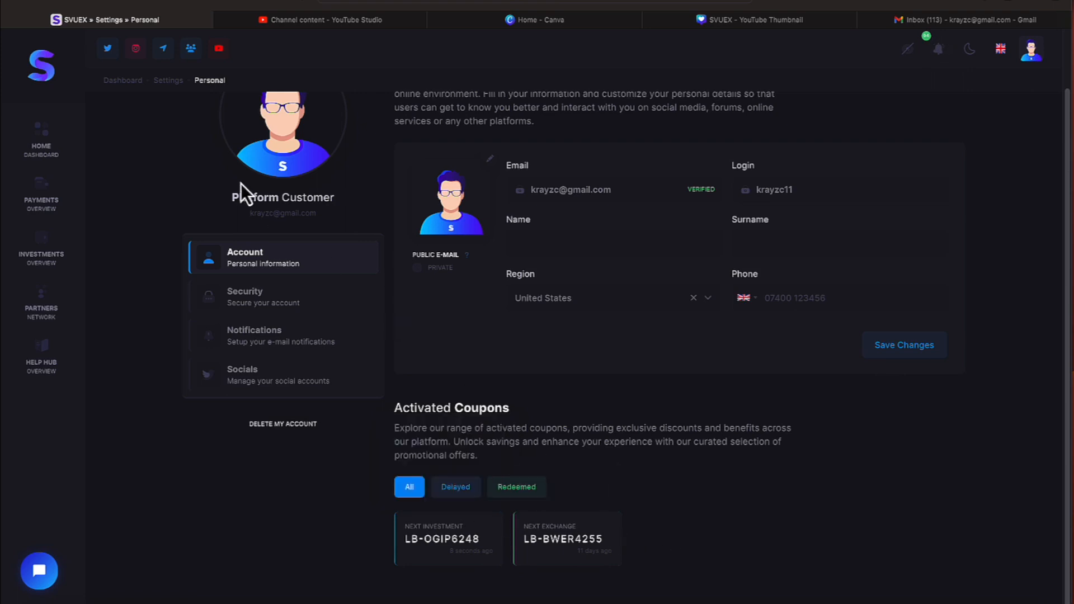
{"action": "mouse_move", "coordinate": [41, 137]}
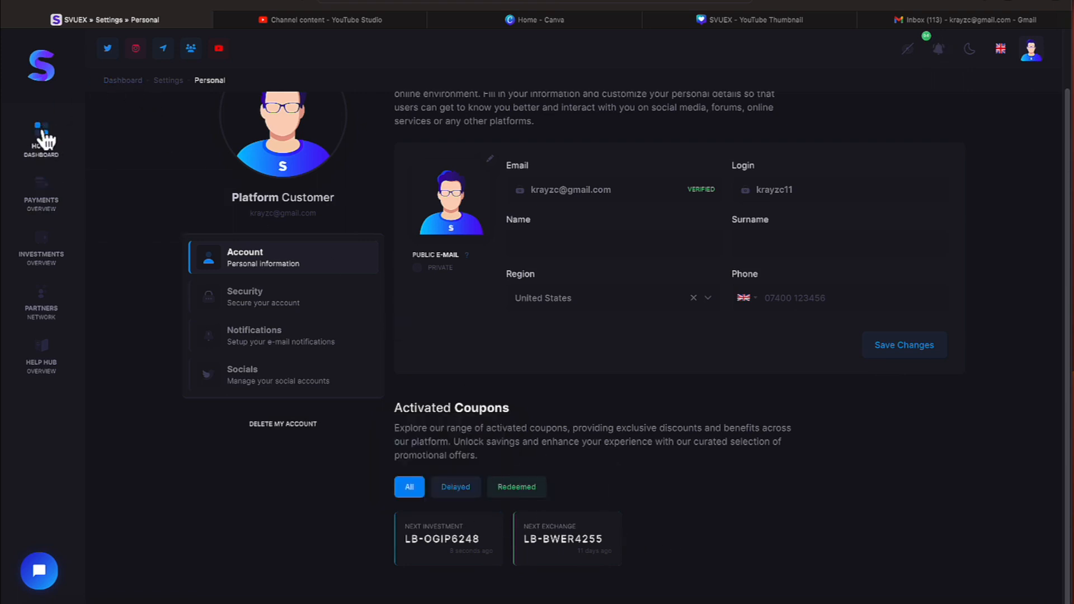
- Return to the dashboard overview with the 11.49 USDT Total Balance card
{"action": "left_click", "coordinate": [40, 136]}
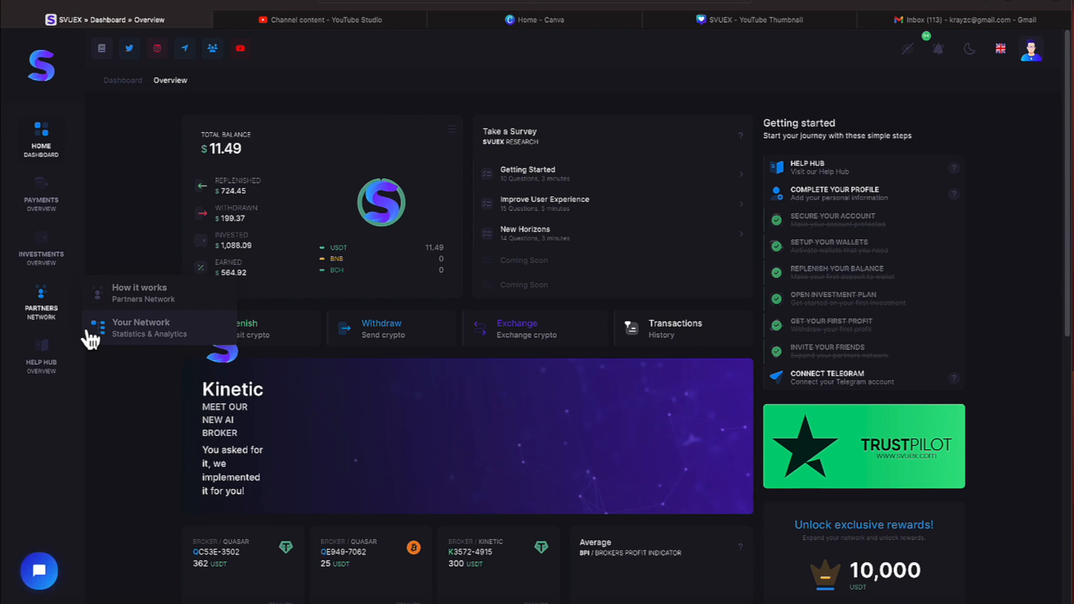
{"action": "mouse_move", "coordinate": [219, 185]}
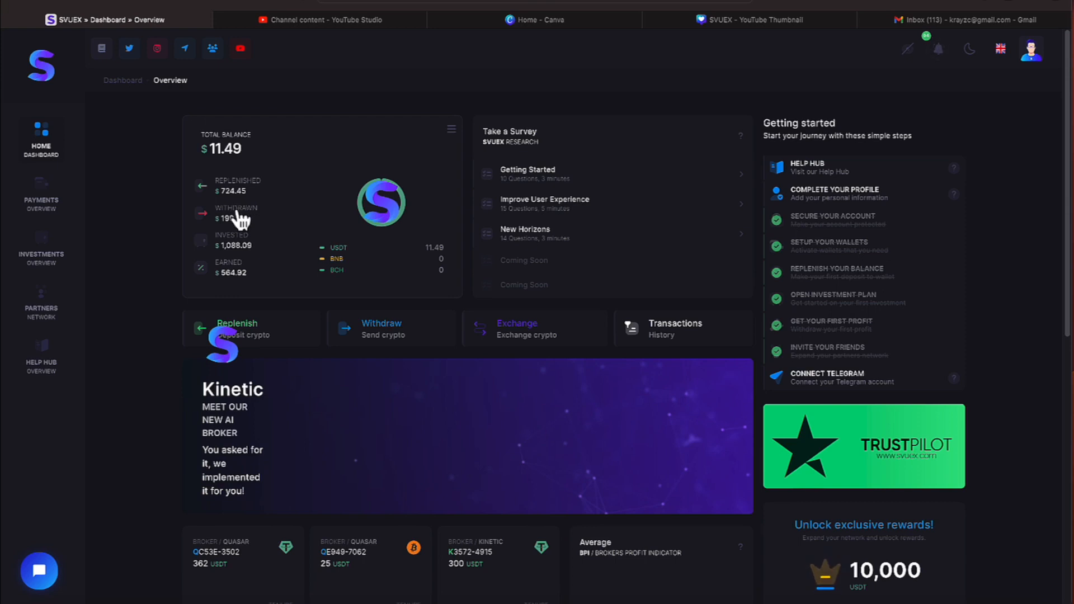
{"action": "mouse_move", "coordinate": [242, 254]}
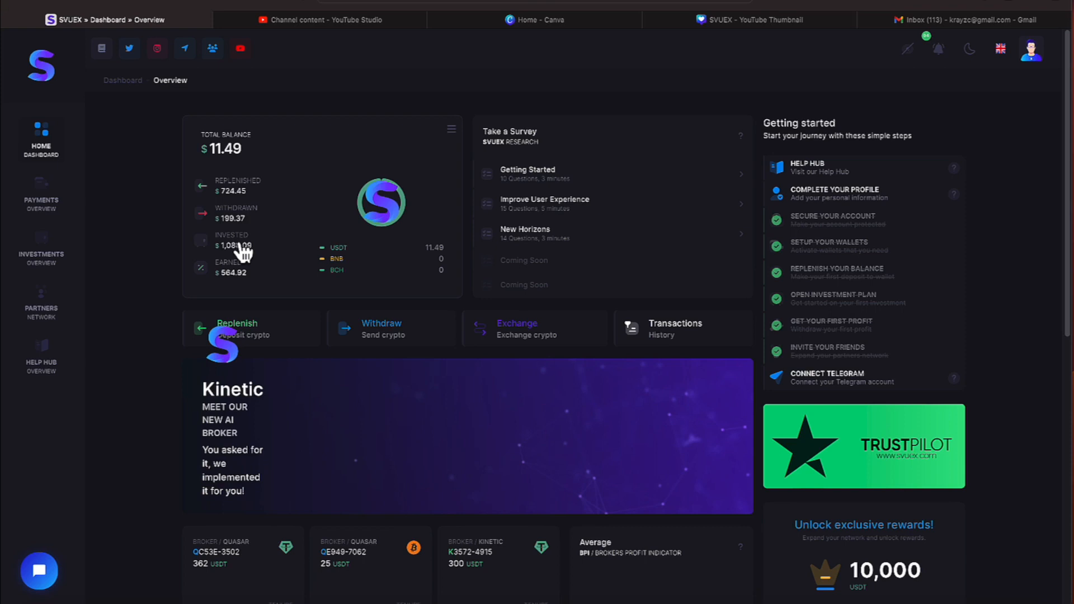
{"action": "mouse_move", "coordinate": [239, 246]}
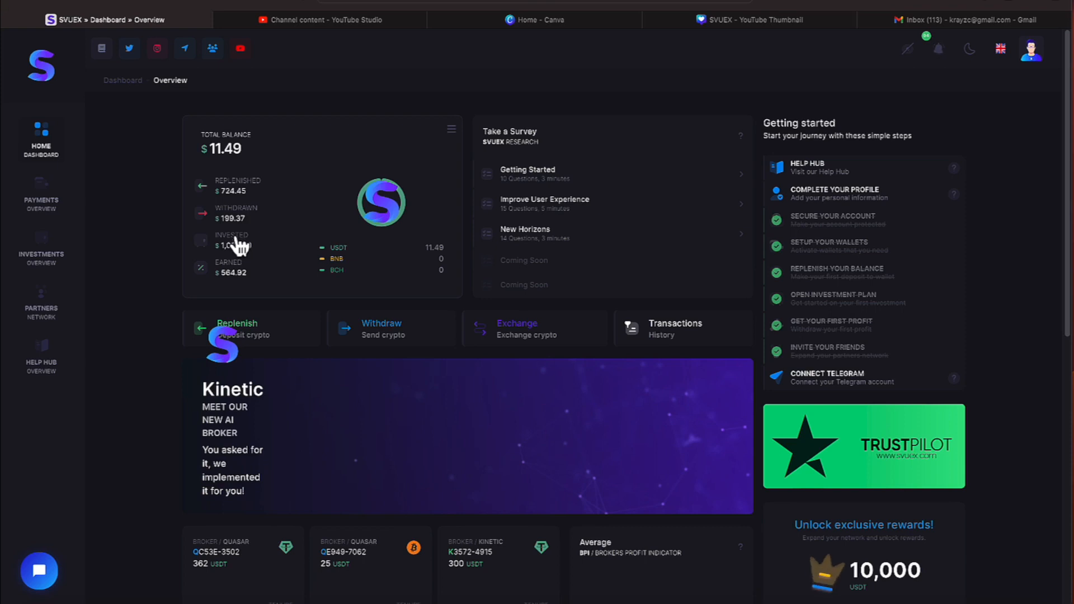
{"action": "mouse_move", "coordinate": [246, 271]}
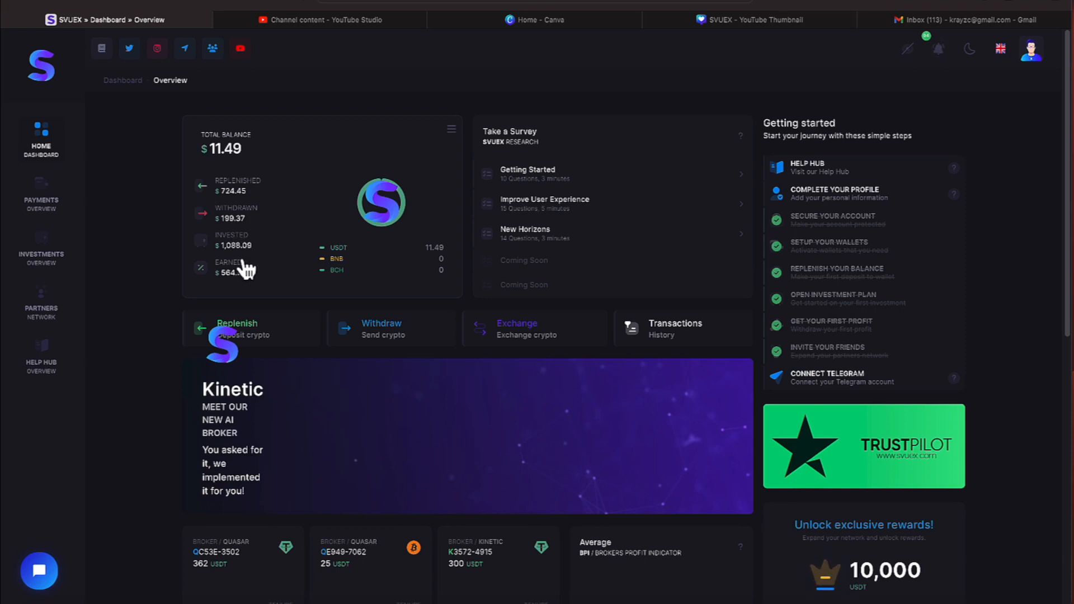
{"action": "mouse_move", "coordinate": [249, 269]}
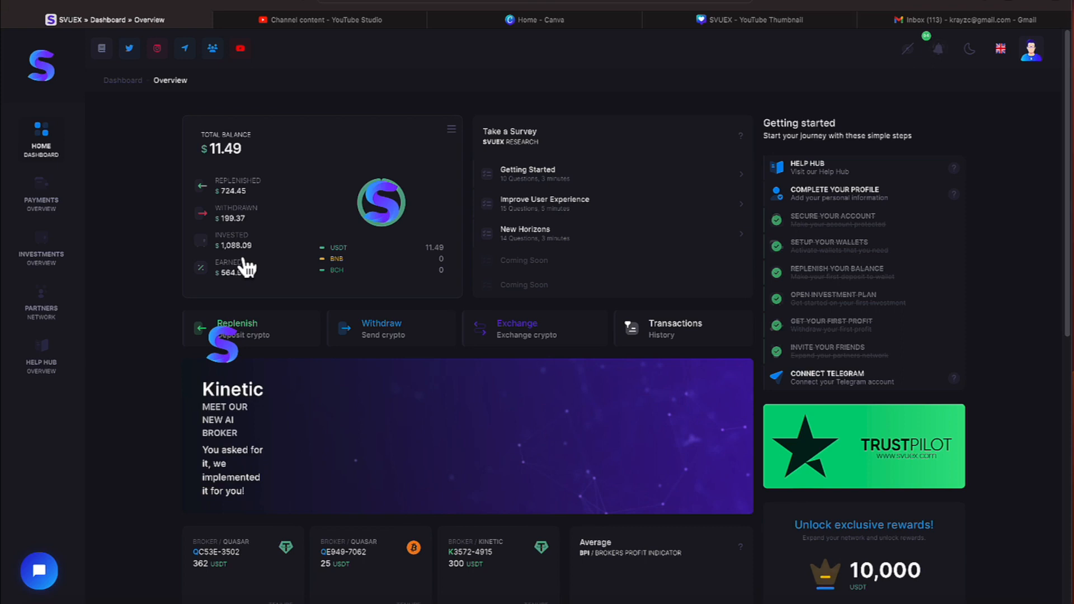
{"action": "mouse_move", "coordinate": [245, 294]}
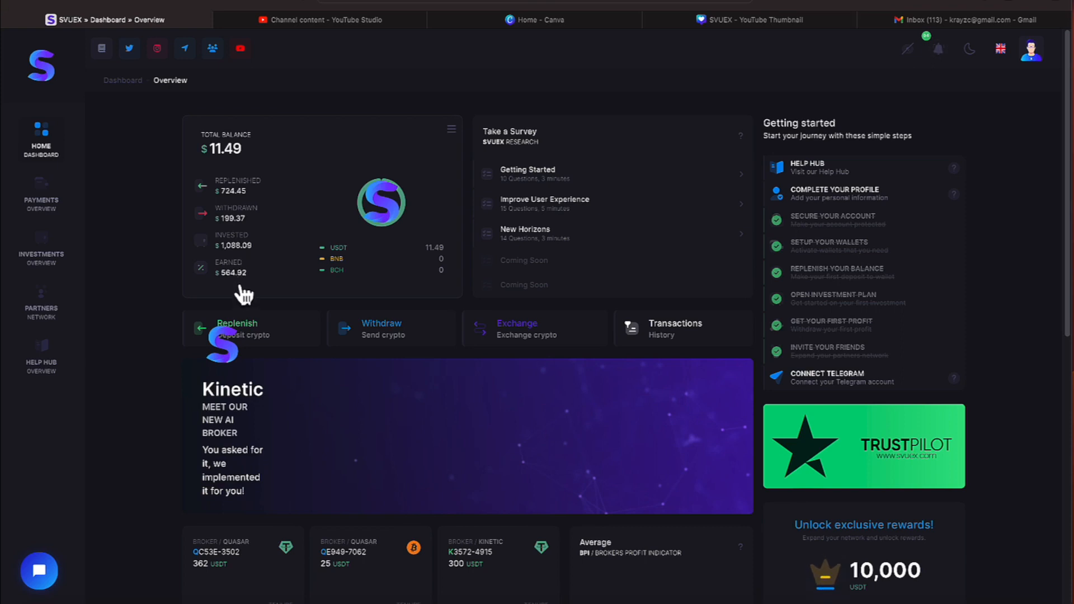
{"action": "mouse_move", "coordinate": [246, 294]}
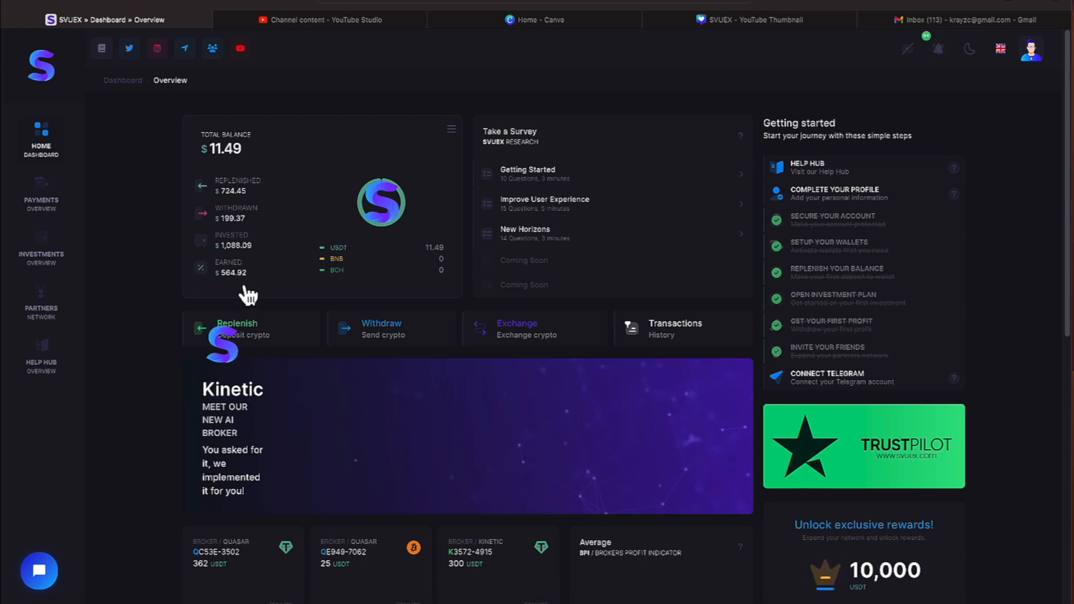
{"action": "mouse_move", "coordinate": [245, 239]}
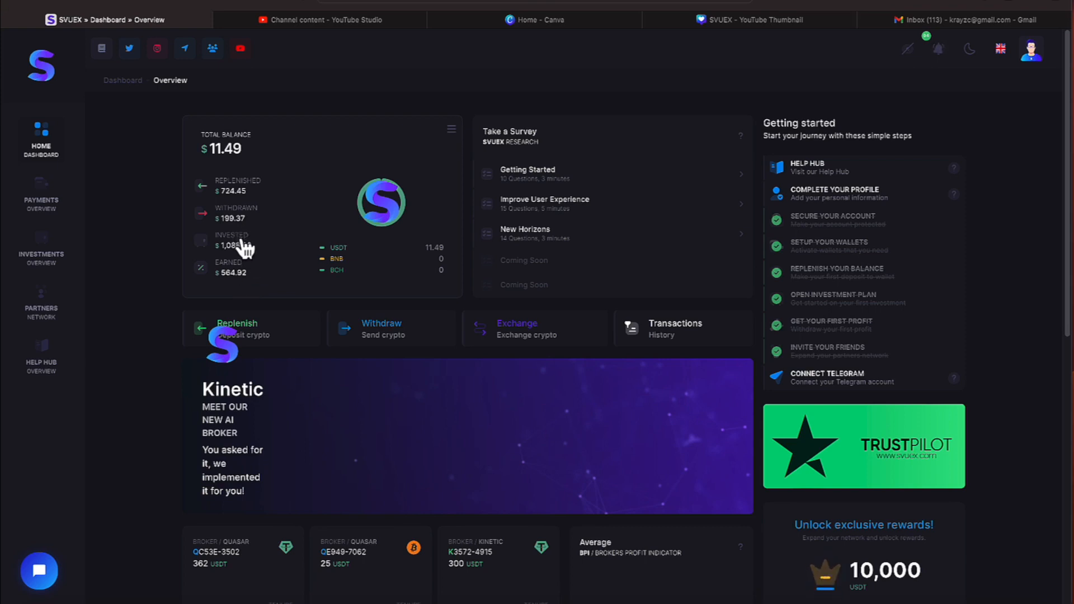
{"action": "scroll", "scroll_direction": "down", "scroll_amount": 3}
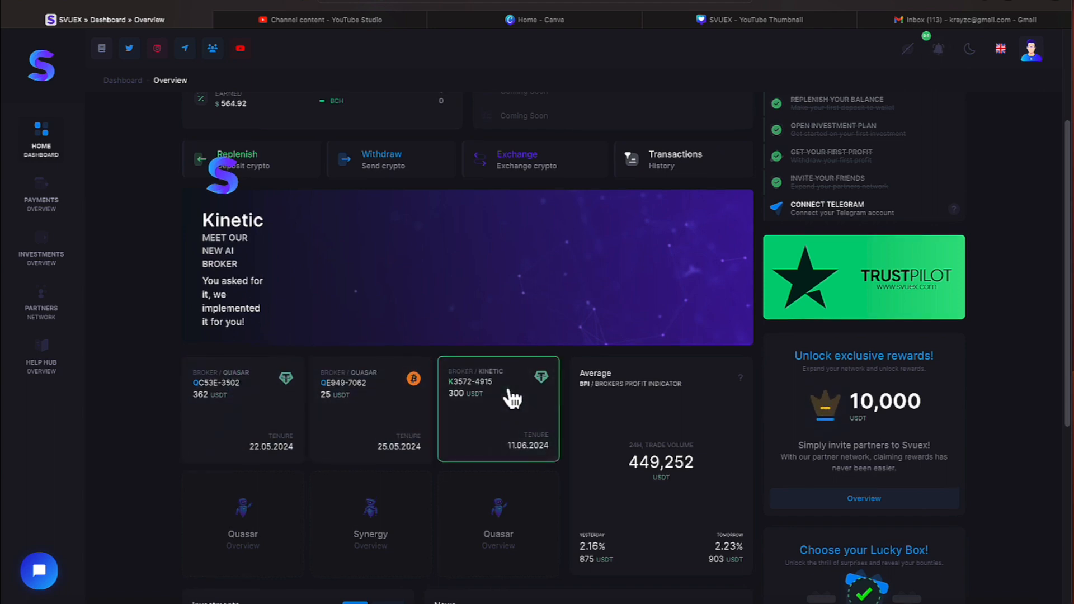
{"action": "scroll", "scroll_direction": "down", "scroll_amount": 3}
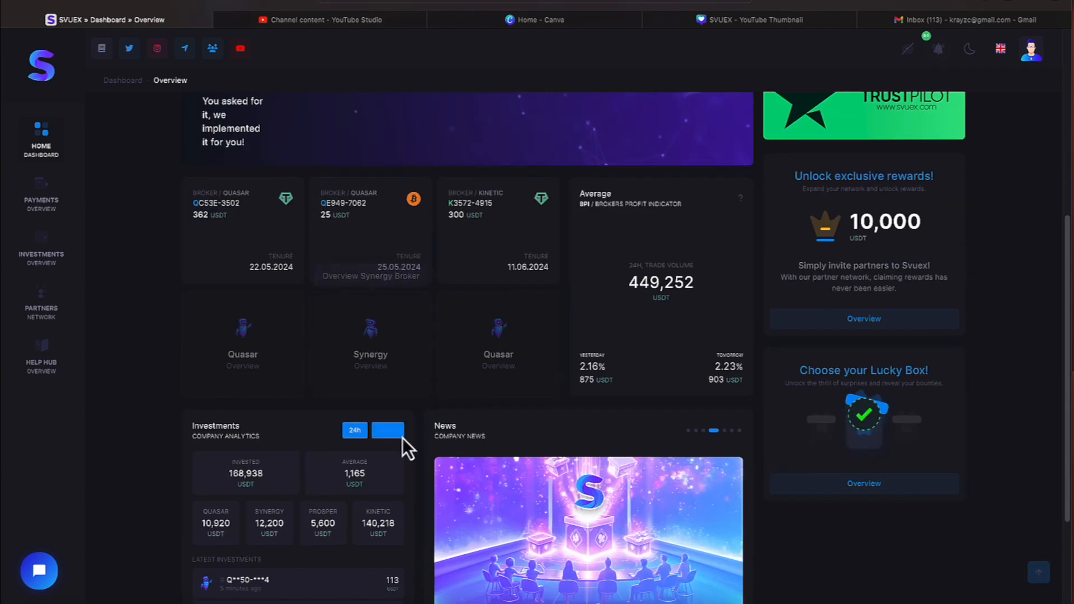
{"action": "left_click", "coordinate": [387, 430]}
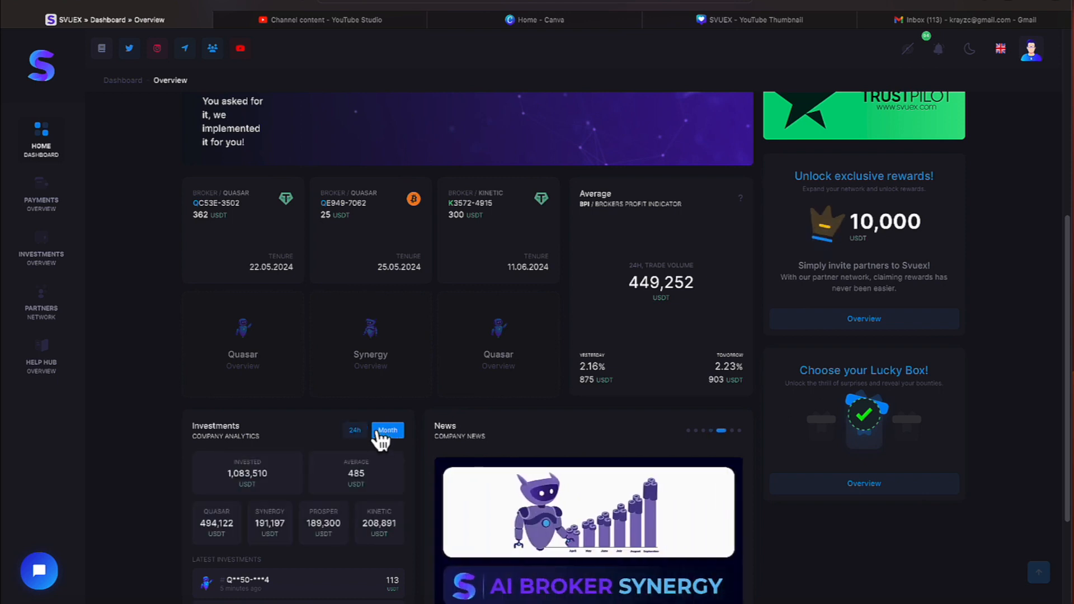
{"action": "scroll", "scroll_direction": "down", "scroll_amount": 3}
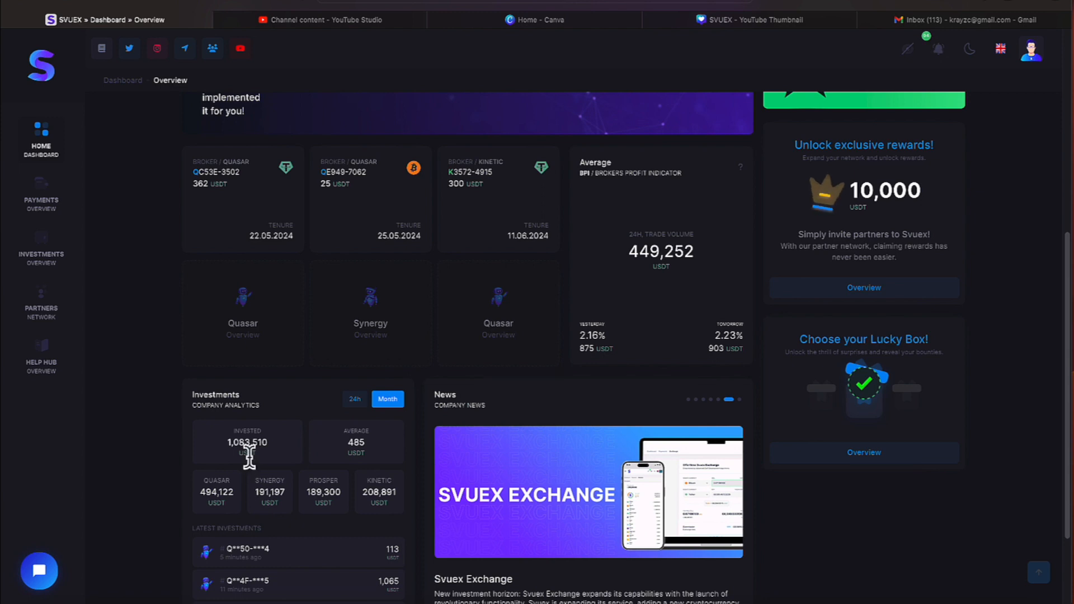
{"action": "mouse_move", "coordinate": [273, 465]}
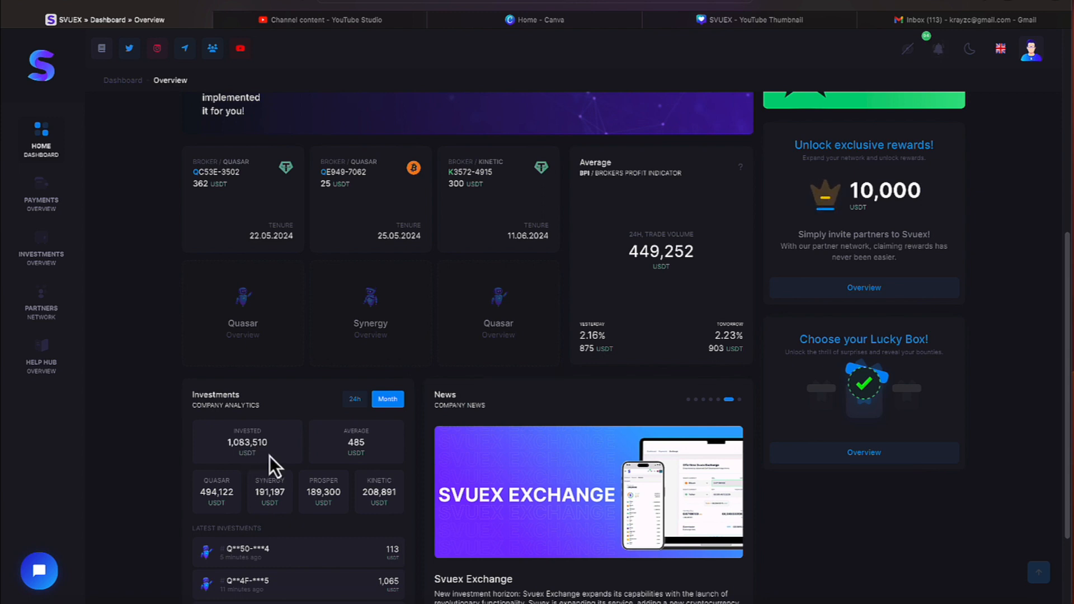
{"action": "mouse_move", "coordinate": [218, 506]}
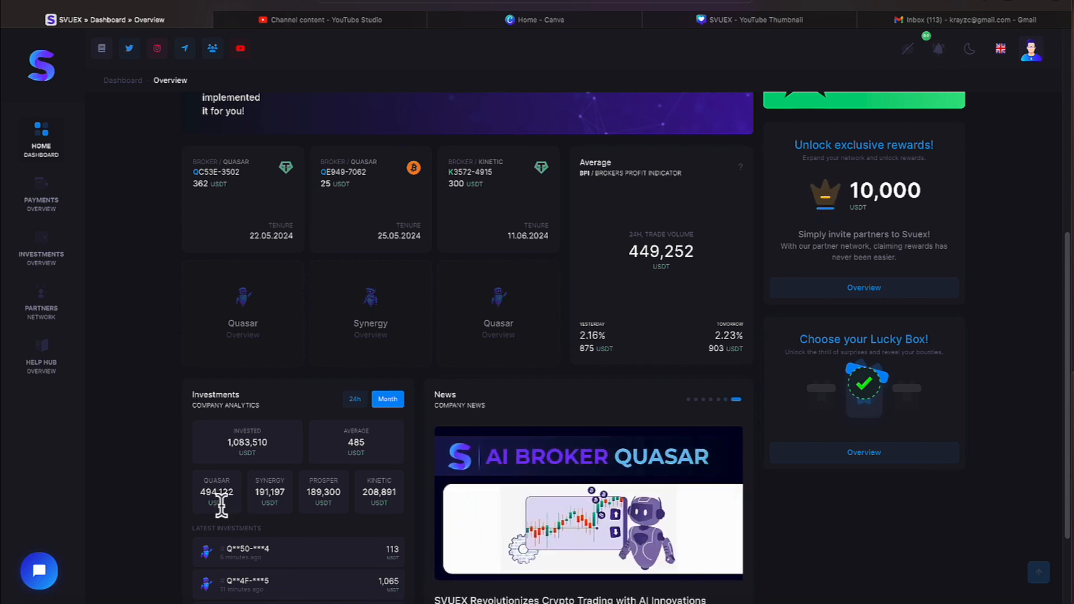
{"action": "mouse_move", "coordinate": [226, 517]}
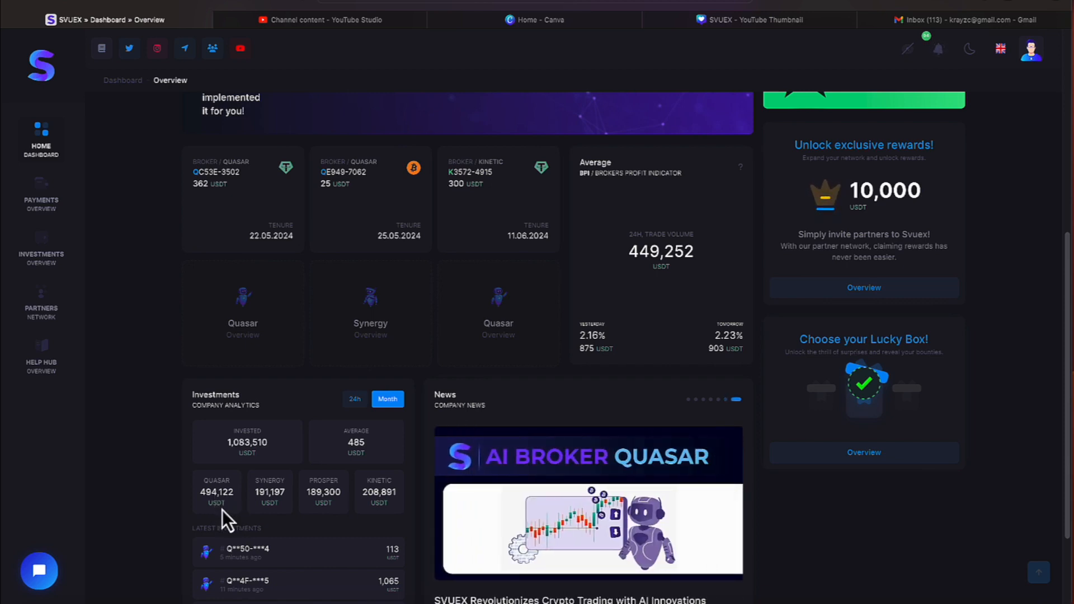
{"action": "mouse_move", "coordinate": [294, 515]}
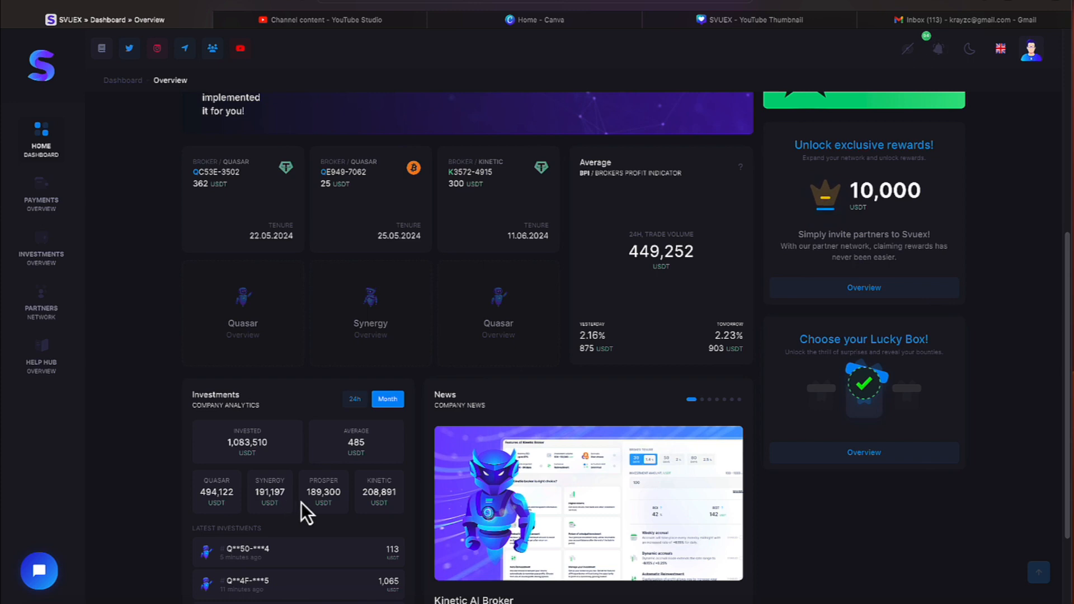
{"action": "mouse_move", "coordinate": [382, 520]}
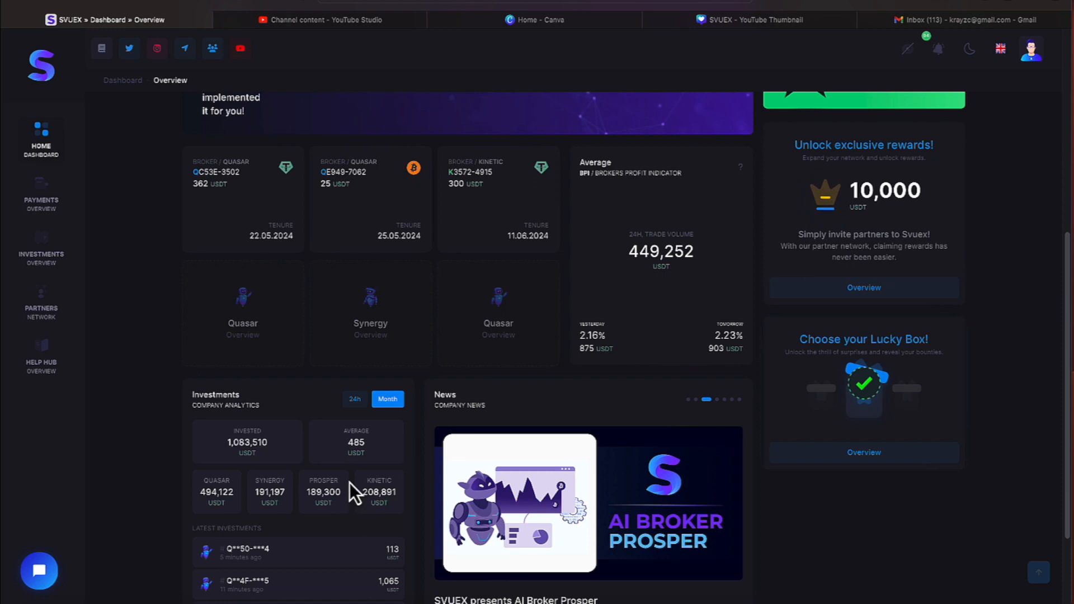
{"action": "left_click", "coordinate": [355, 398]}
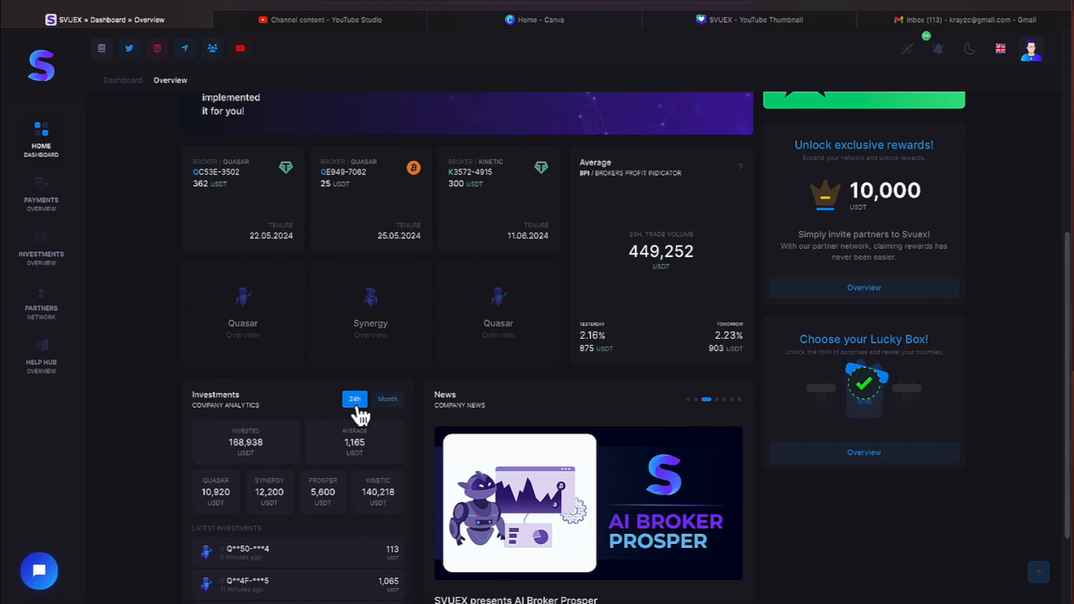
{"action": "mouse_move", "coordinate": [340, 464]}
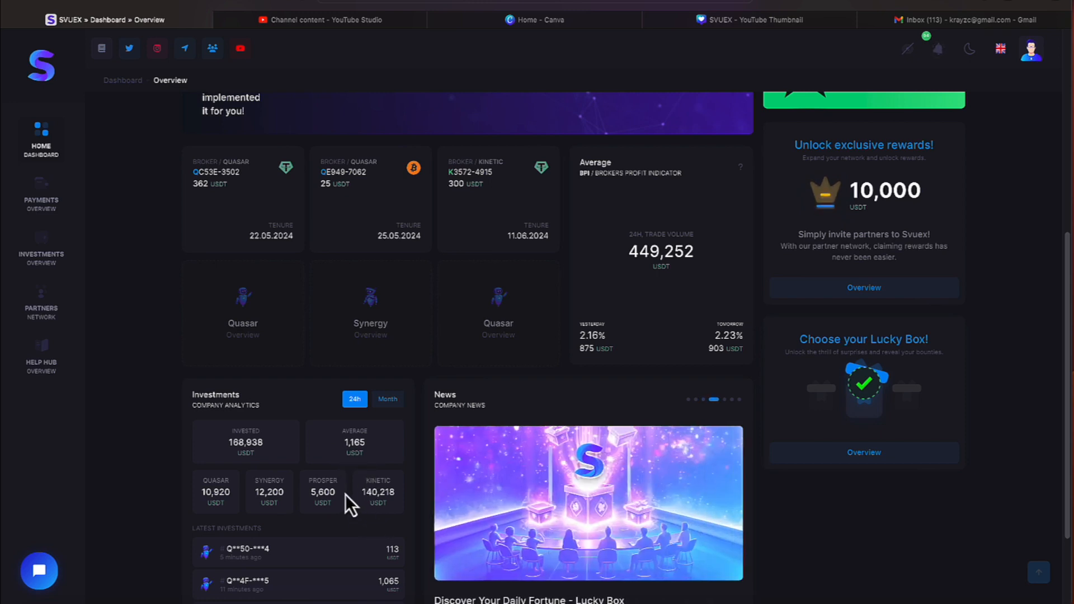
{"action": "mouse_move", "coordinate": [291, 510]}
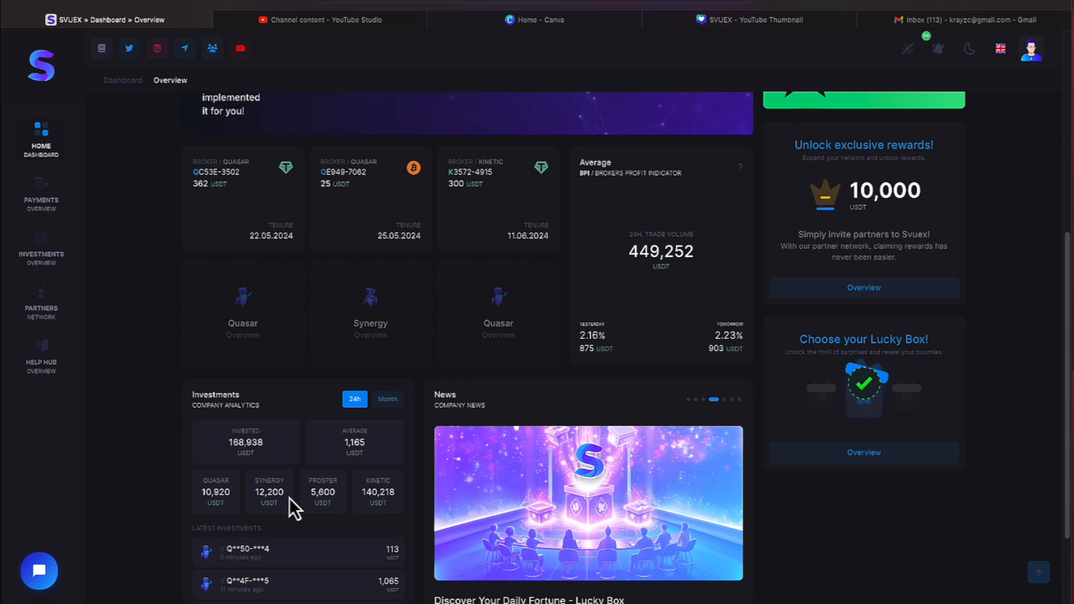
{"action": "mouse_move", "coordinate": [313, 505]}
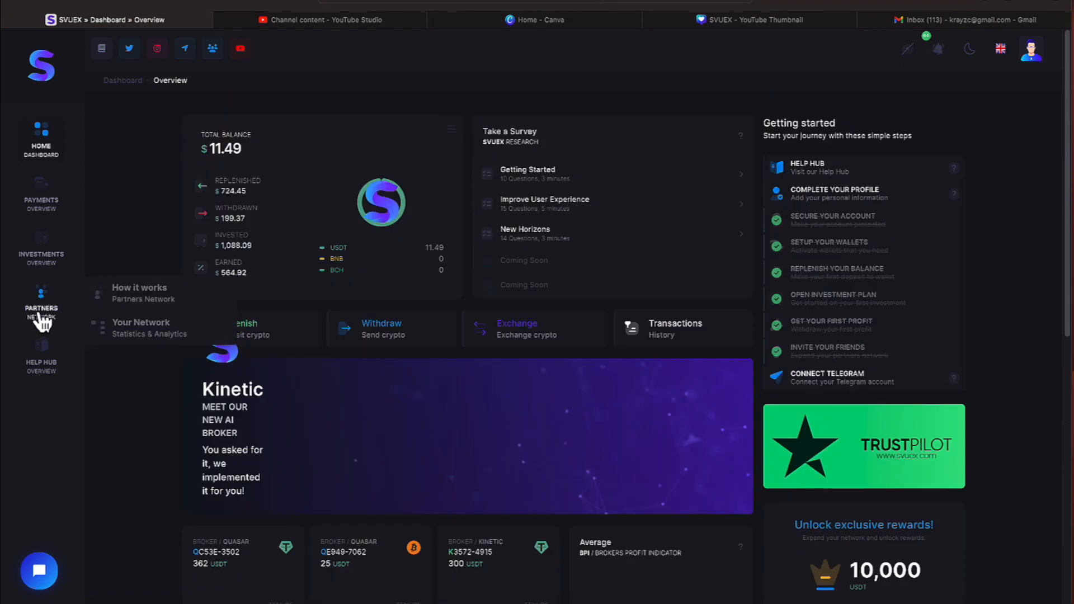
{"action": "mouse_move", "coordinate": [203, 336]}
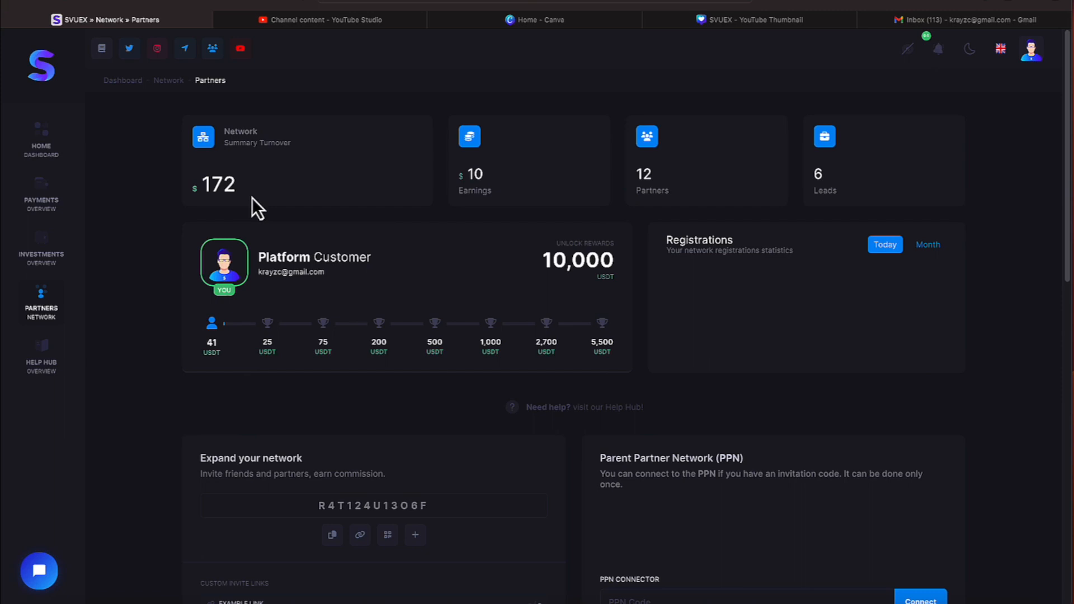
{"action": "mouse_move", "coordinate": [383, 216]}
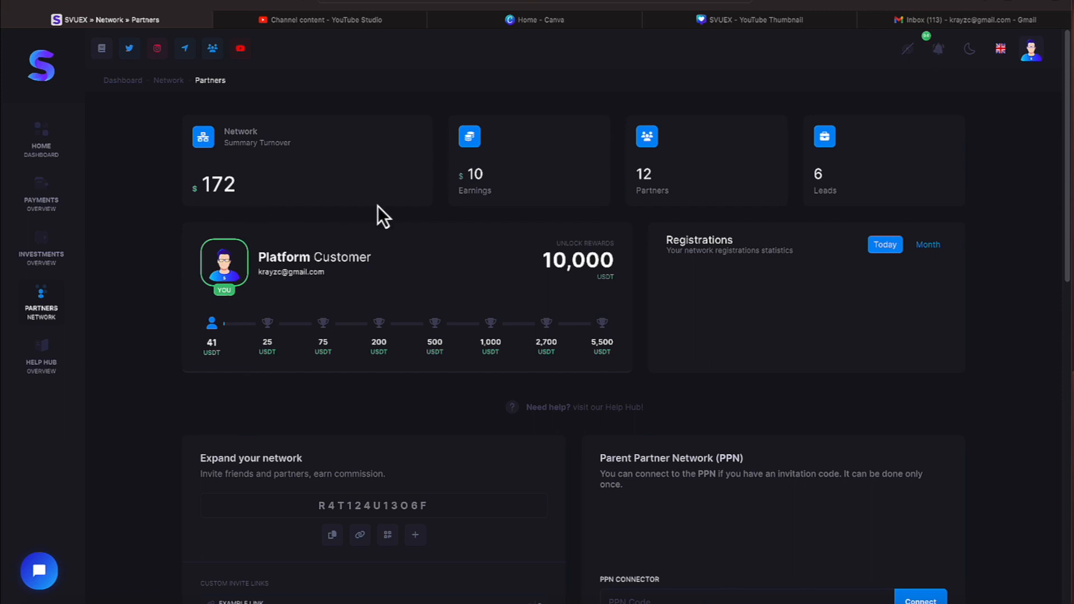
{"action": "mouse_move", "coordinate": [861, 194]}
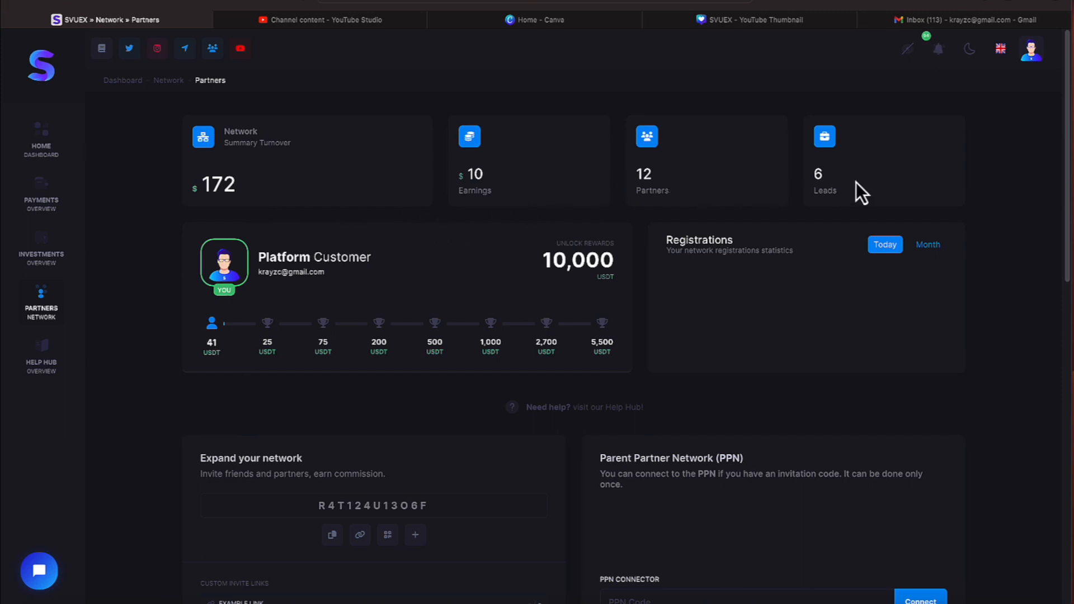
{"action": "mouse_move", "coordinate": [99, 205]}
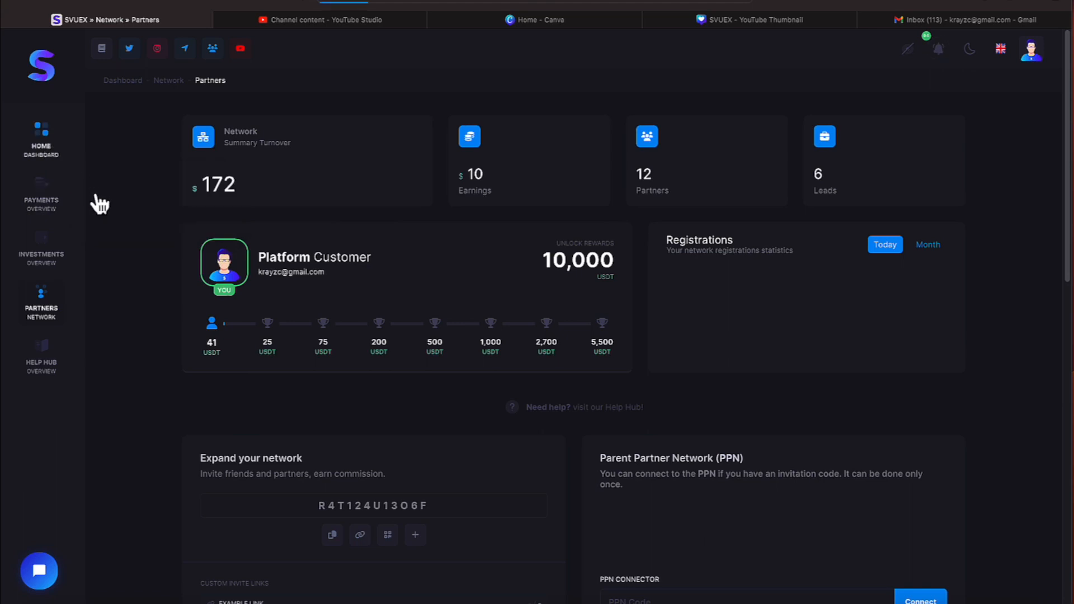
- Go to the Withdraw page and choose the Tether wallet to withdraw from
{"action": "left_click", "coordinate": [40, 145]}
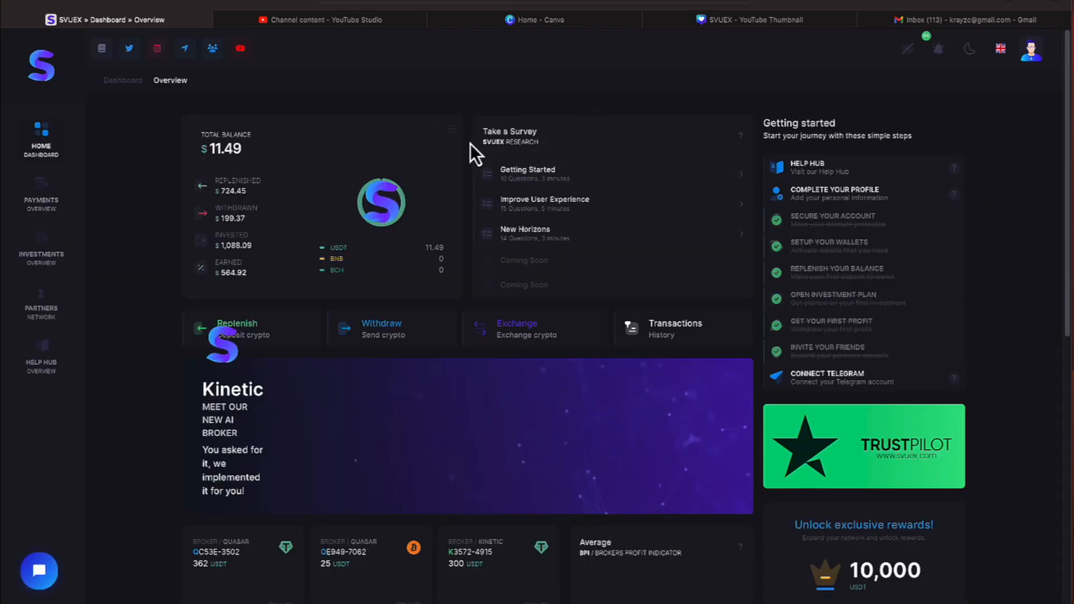
{"action": "left_click", "coordinate": [450, 129]}
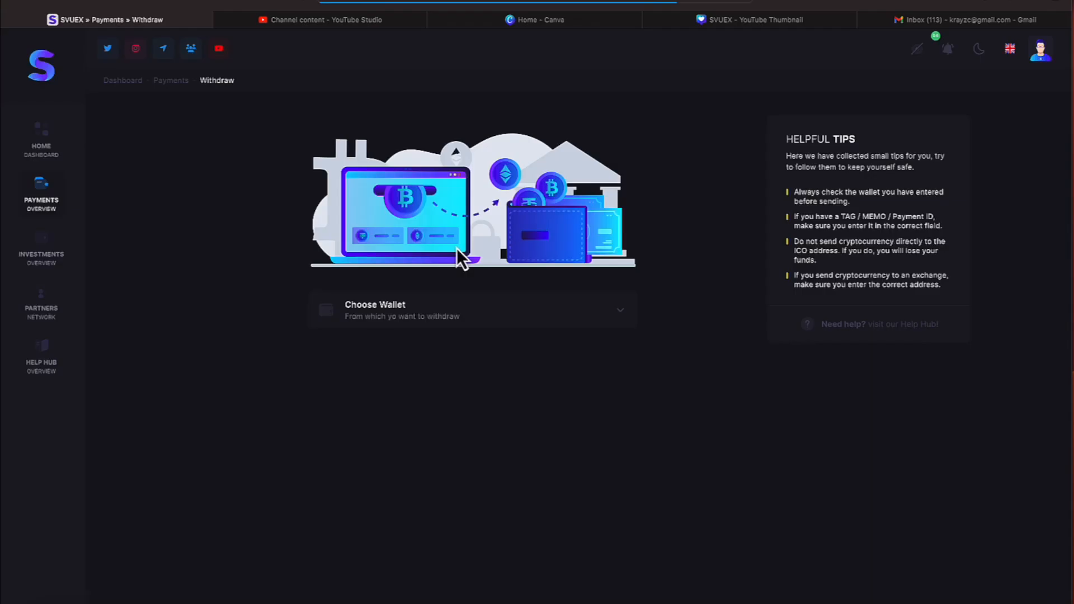
{"action": "left_click", "coordinate": [471, 310]}
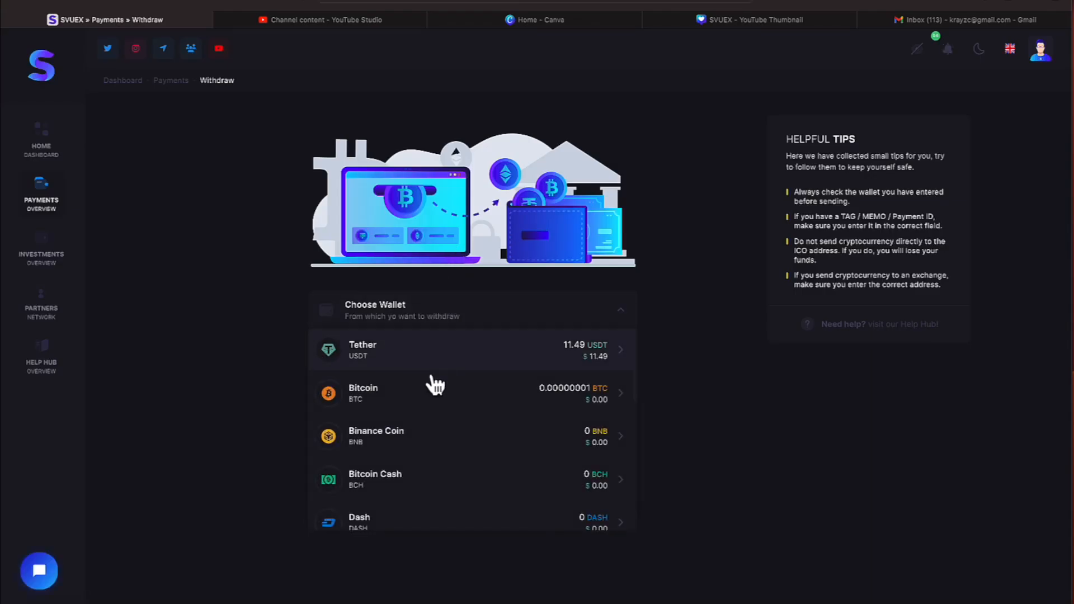
{"action": "left_click", "coordinate": [471, 350]}
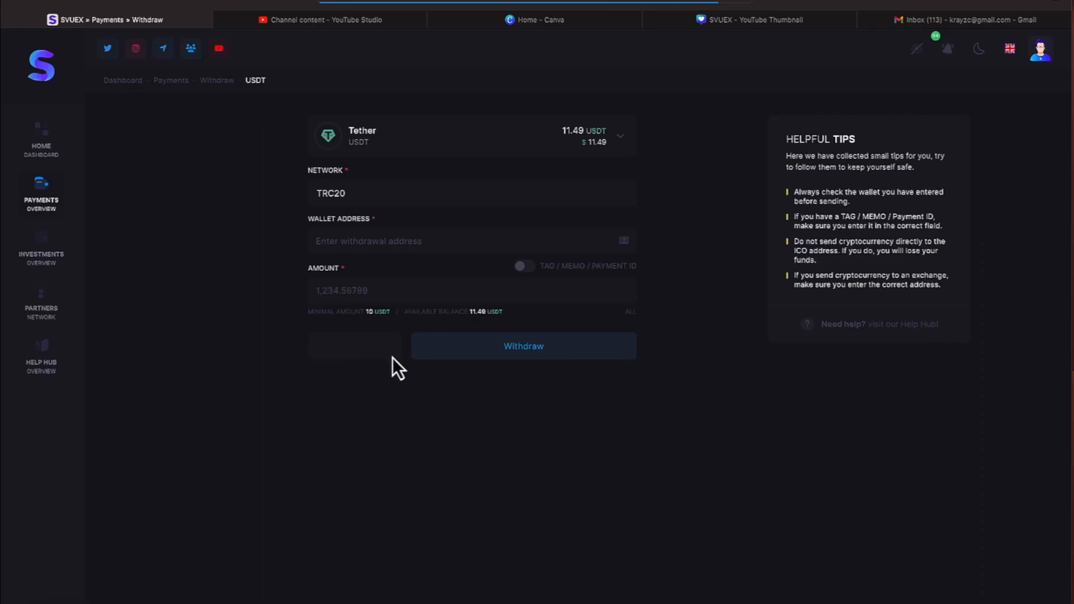
- Fill in the TRC20 wallet address and the 11.49 USDT withdrawal amount
{"action": "left_click", "coordinate": [623, 241]}
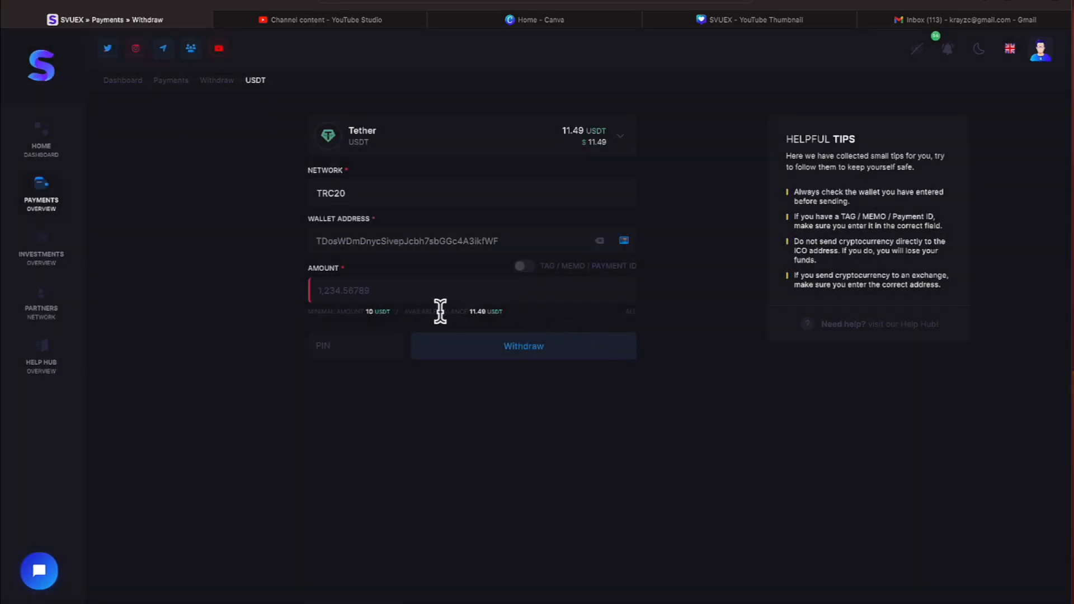
{"action": "left_click", "coordinate": [629, 312]}
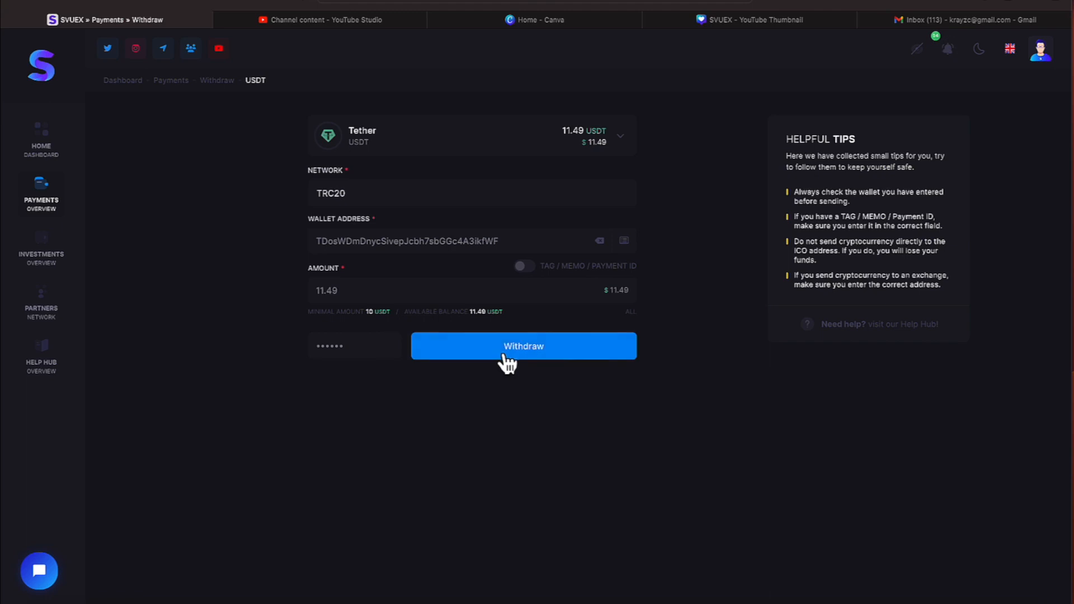
{"action": "mouse_move", "coordinate": [470, 388]}
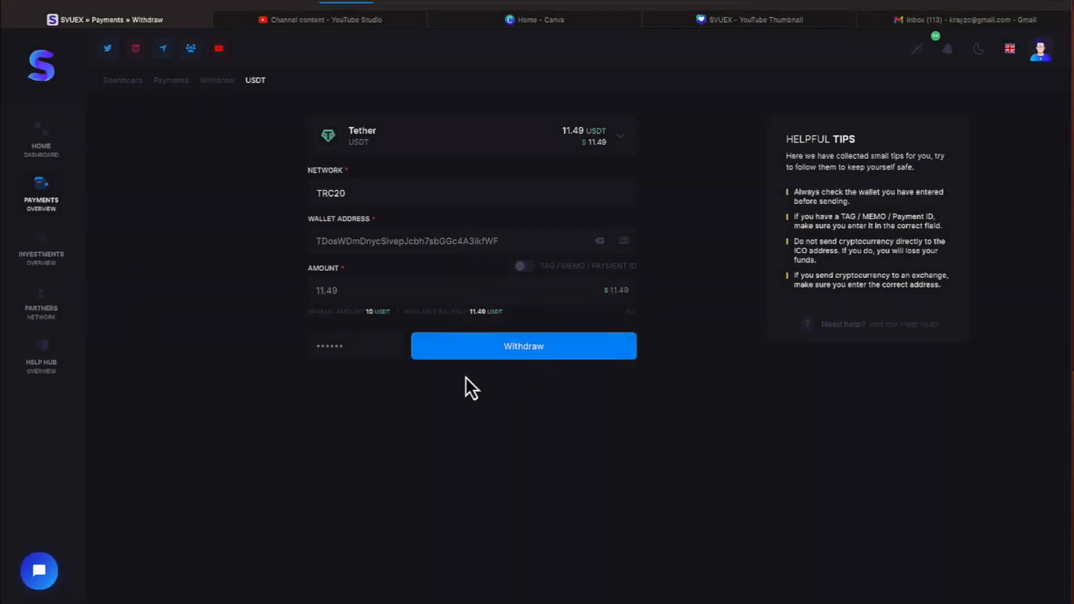
- Submit the 11.49 USDT withdrawal and review its Pending entry in Withdrawals history
{"action": "left_click", "coordinate": [523, 346]}
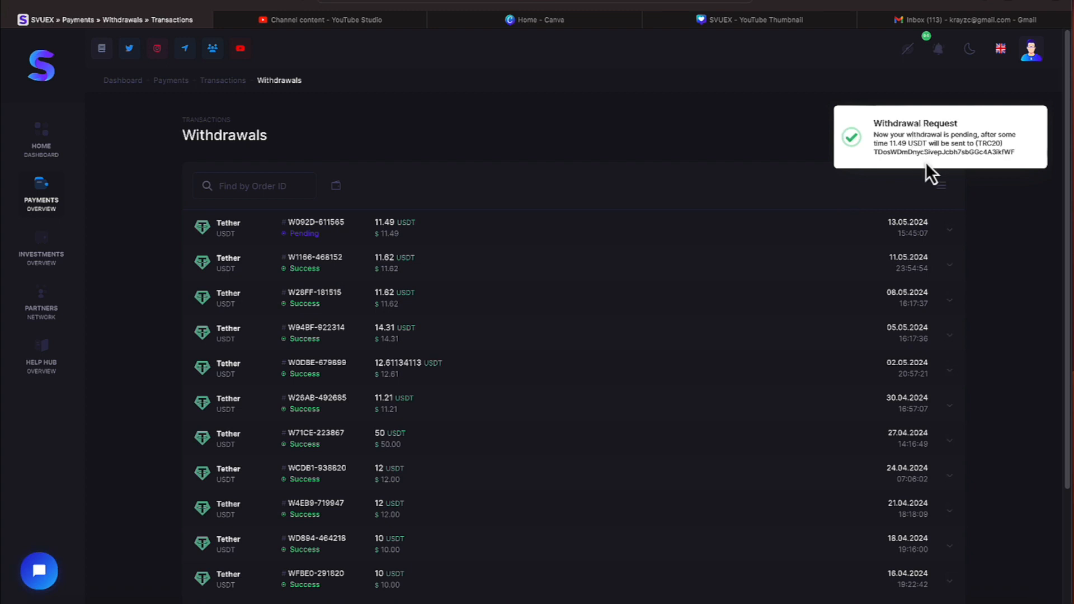
{"action": "mouse_move", "coordinate": [916, 187]}
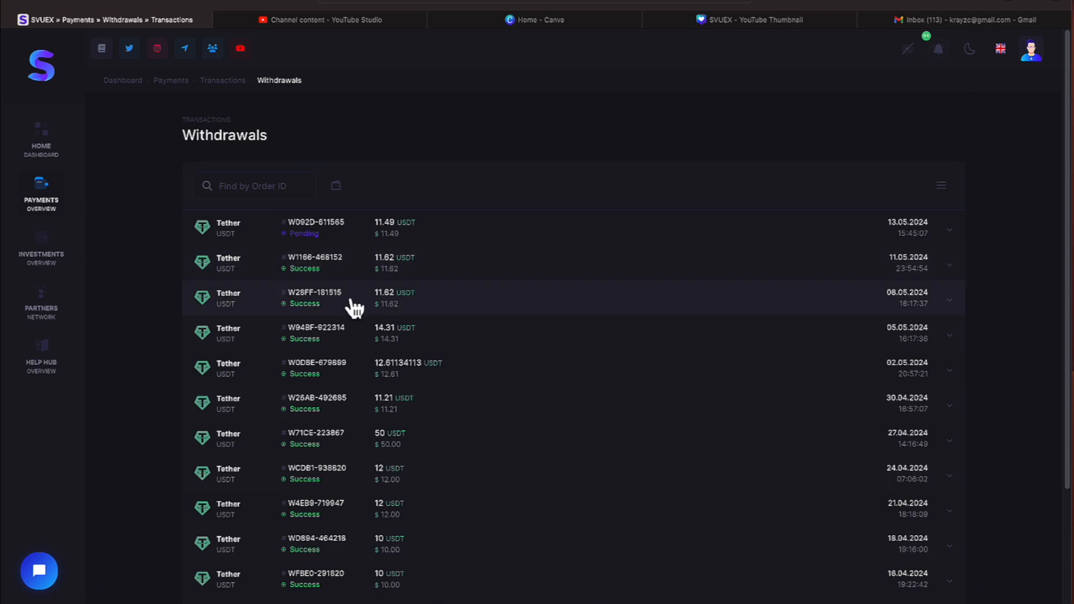
{"action": "mouse_move", "coordinate": [376, 301]}
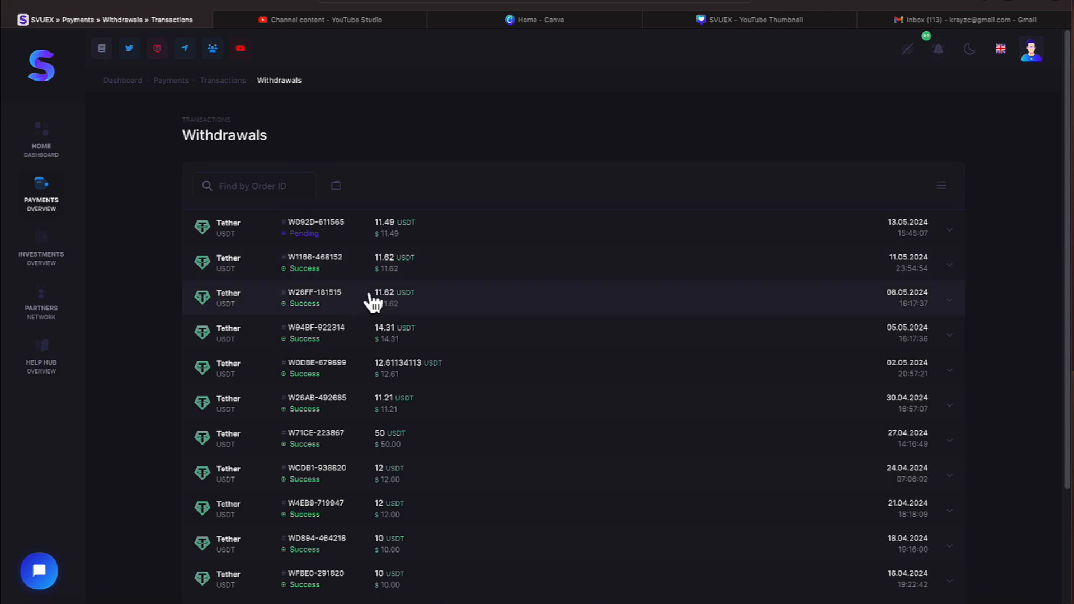
{"action": "mouse_move", "coordinate": [364, 271]}
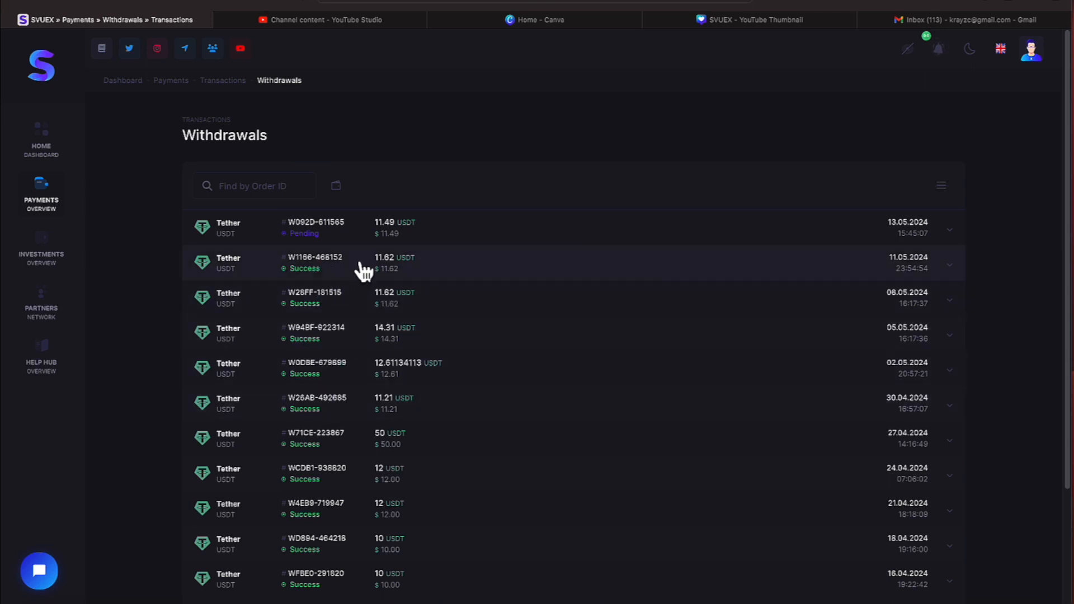
{"action": "mouse_move", "coordinate": [368, 365]}
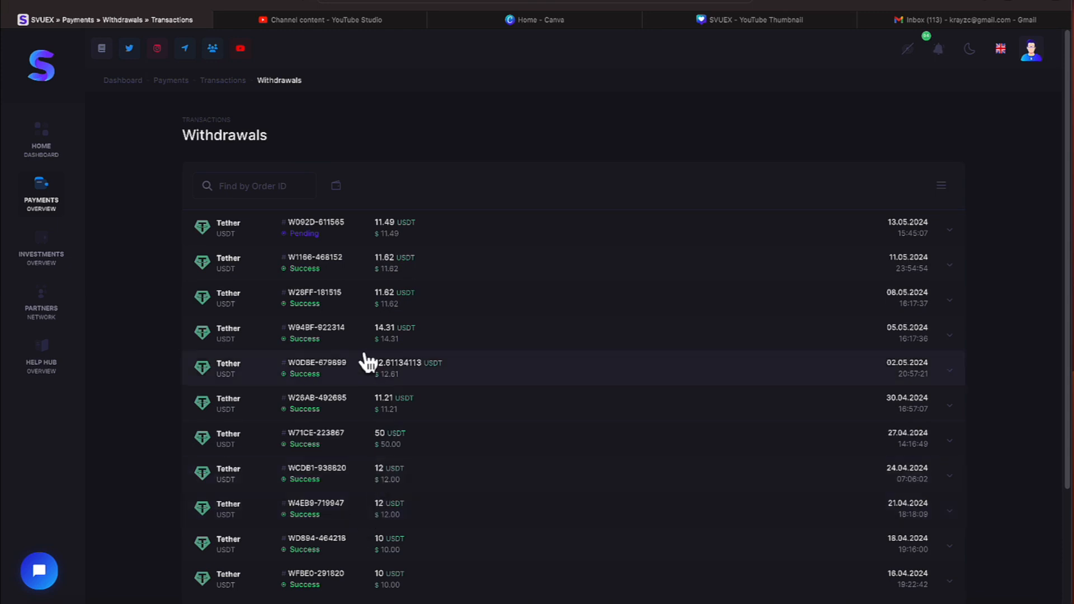
{"action": "scroll", "scroll_direction": "down", "scroll_amount": 3}
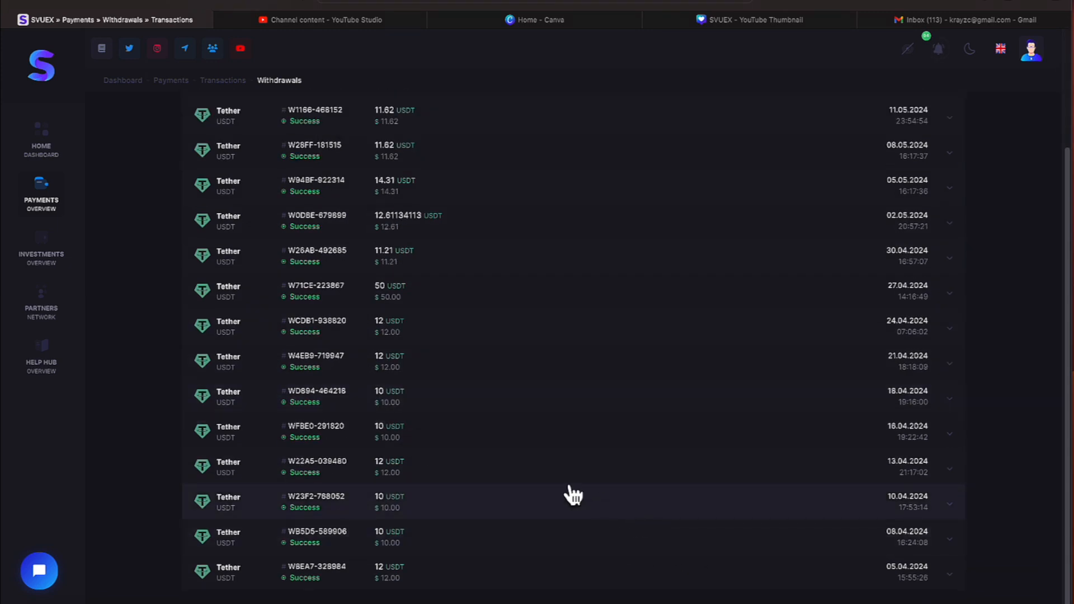
{"action": "scroll", "scroll_direction": "up", "scroll_amount": 3}
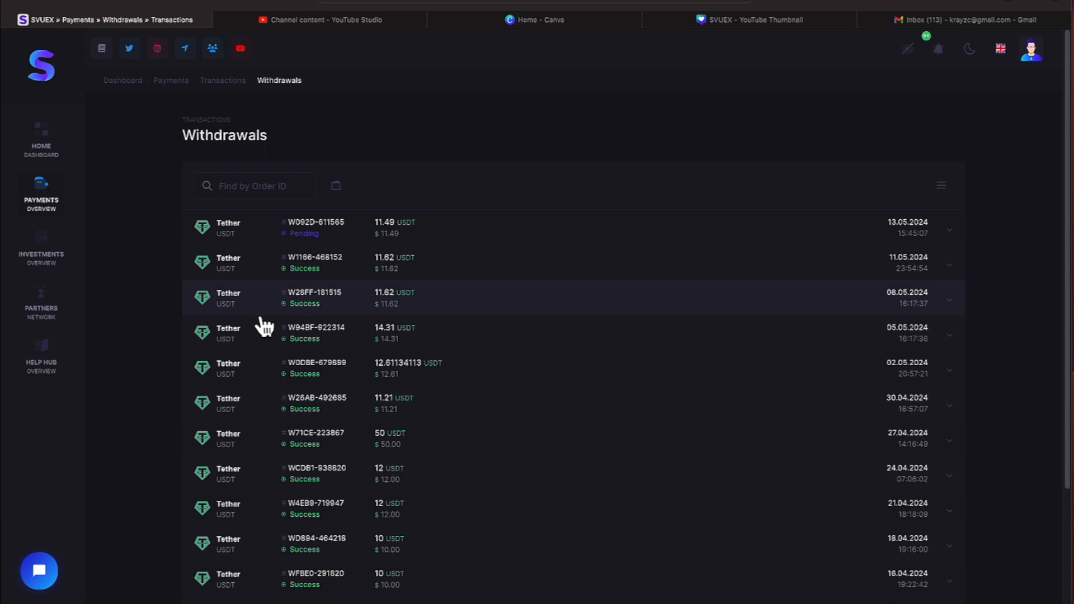
{"action": "mouse_move", "coordinate": [288, 383]}
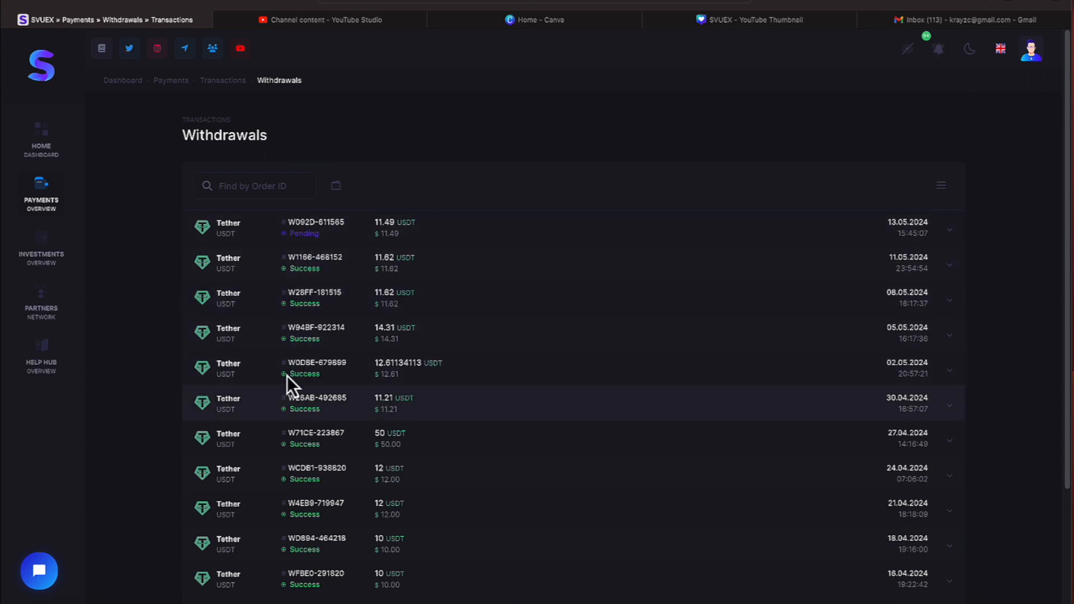
{"action": "mouse_move", "coordinate": [41, 135]}
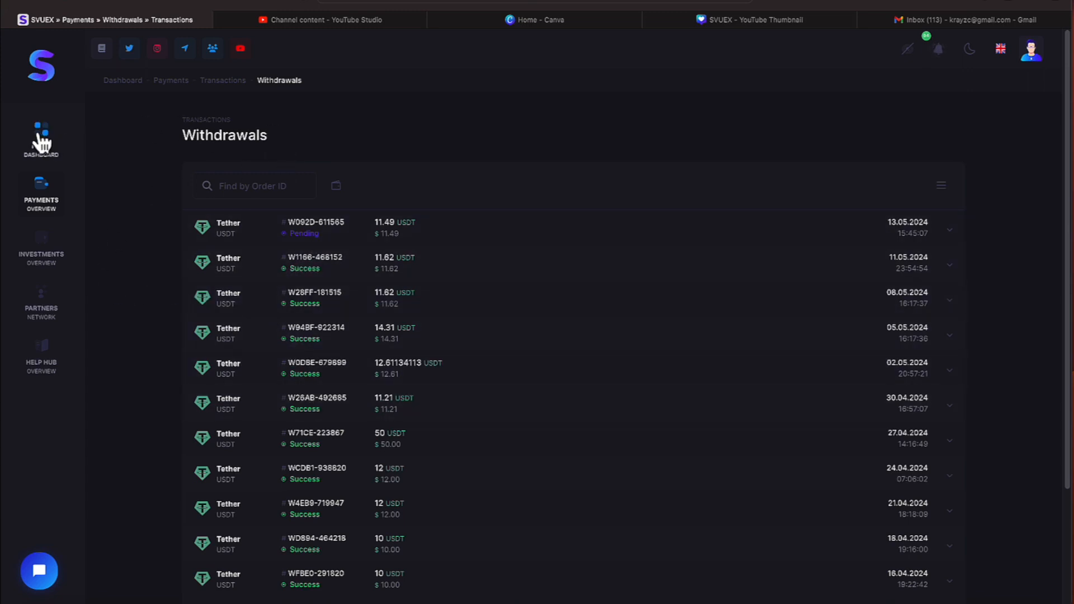
- Return to the dashboard overview showing 199.37 withdrawn and 564.92 earned
{"action": "left_click", "coordinate": [41, 137]}
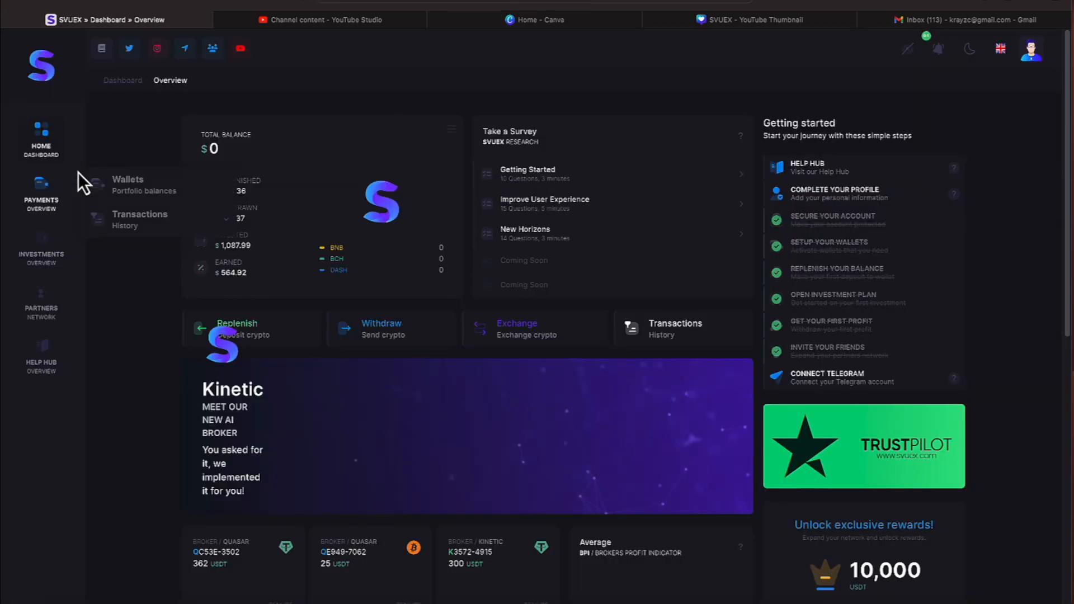
{"action": "mouse_move", "coordinate": [157, 49]}
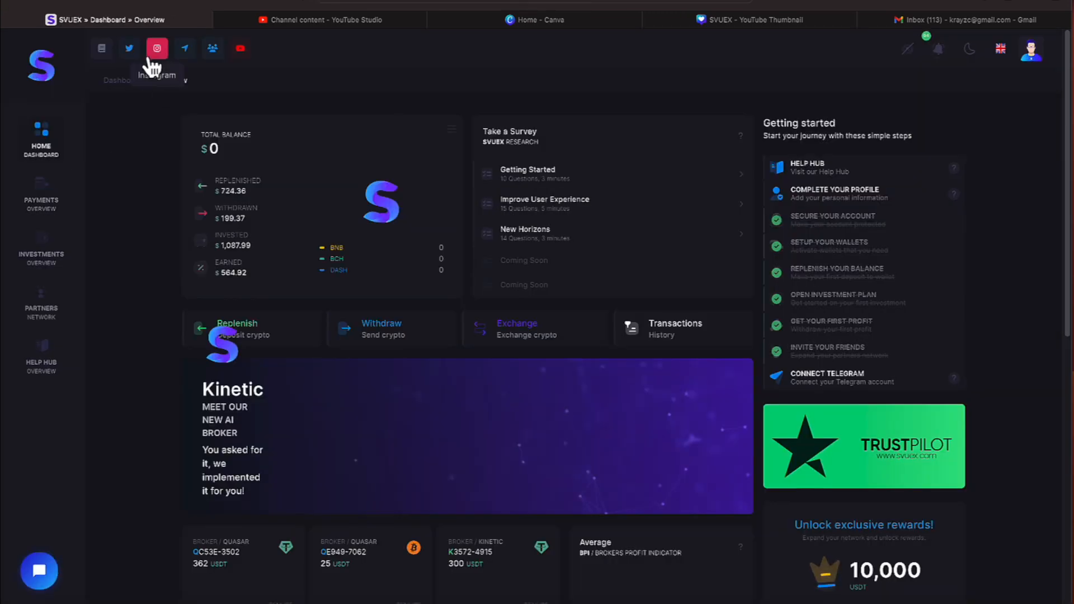
{"action": "mouse_move", "coordinate": [144, 61]}
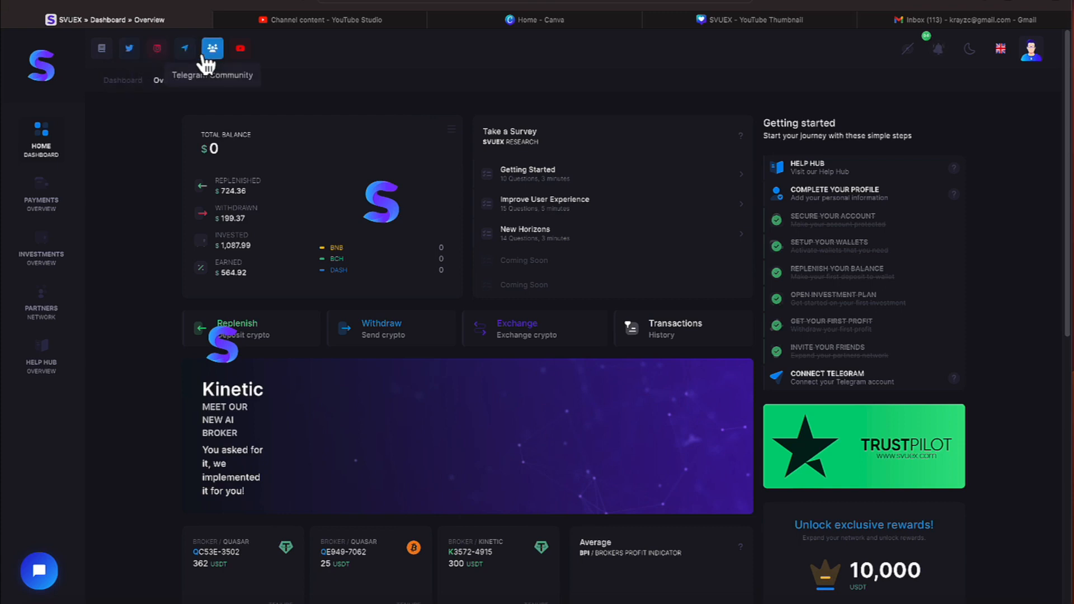
{"action": "mouse_move", "coordinate": [245, 93]}
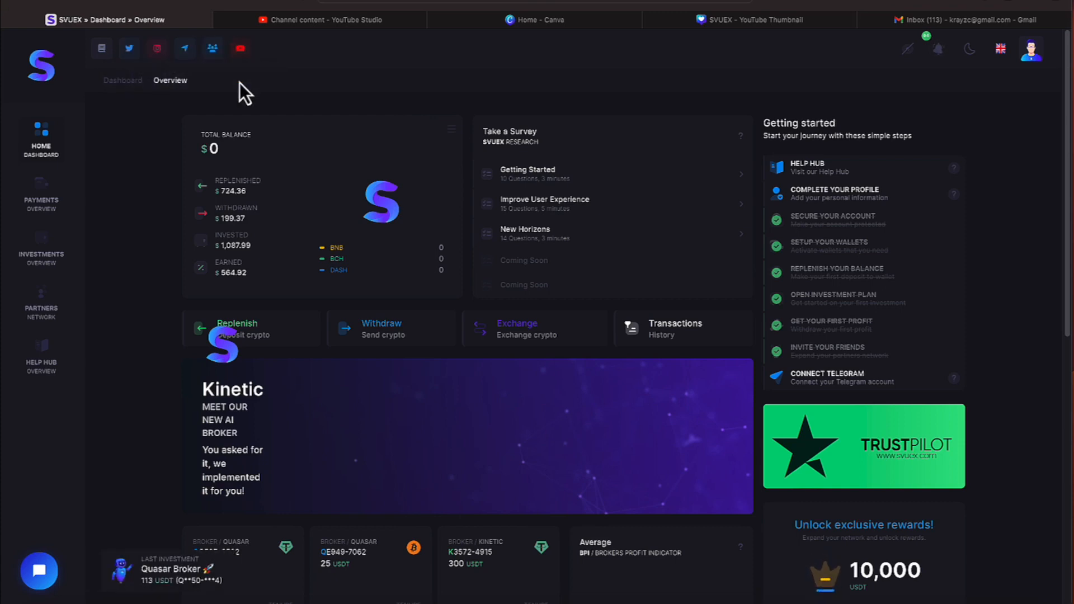
{"action": "mouse_move", "coordinate": [468, 248]}
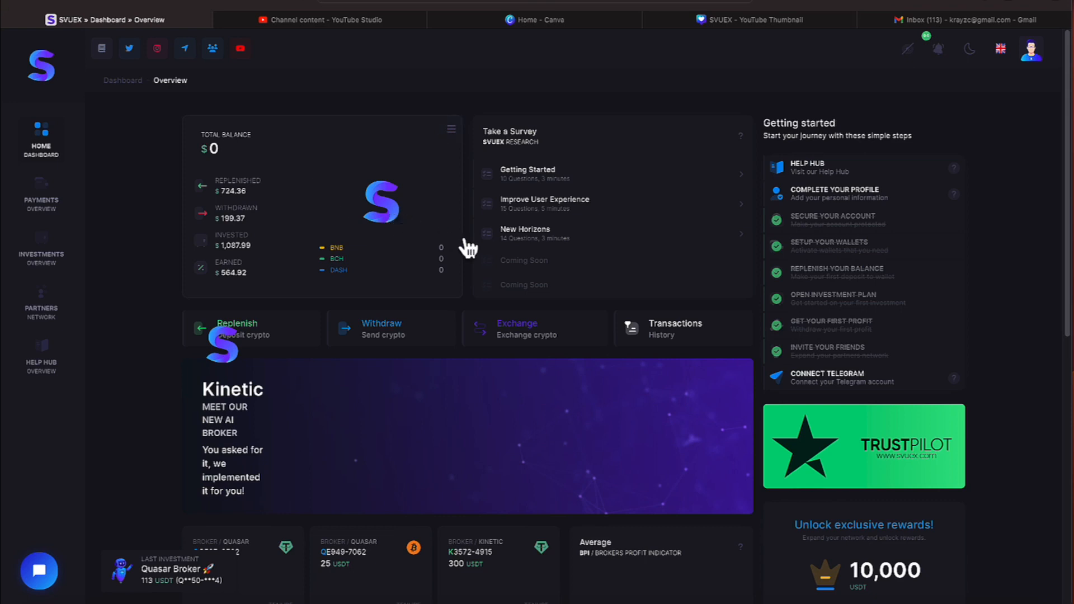
{"action": "mouse_move", "coordinate": [194, 141]}
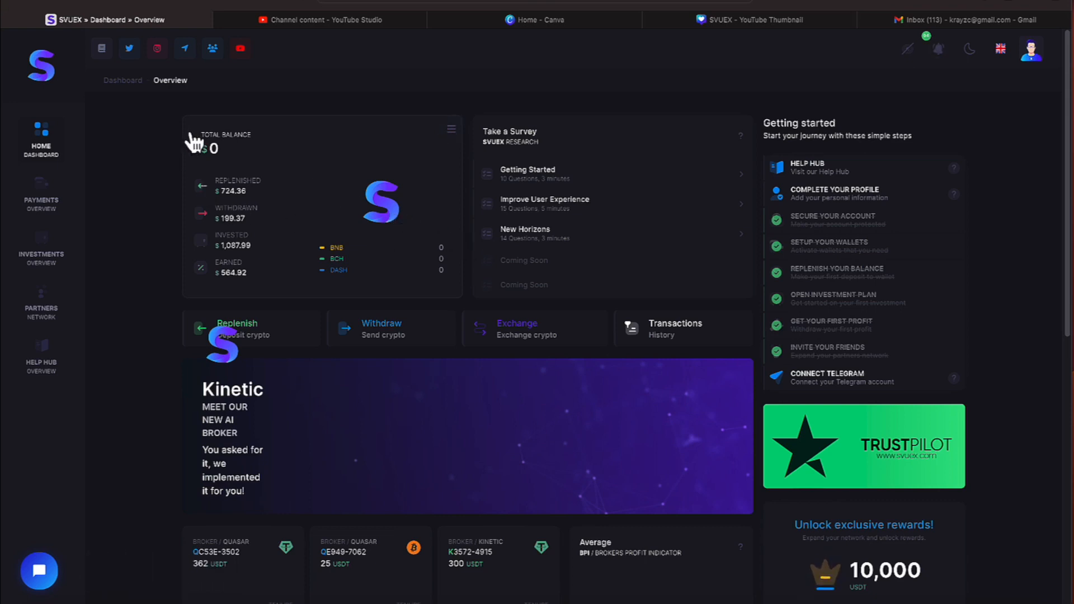
{"action": "mouse_move", "coordinate": [101, 48]}
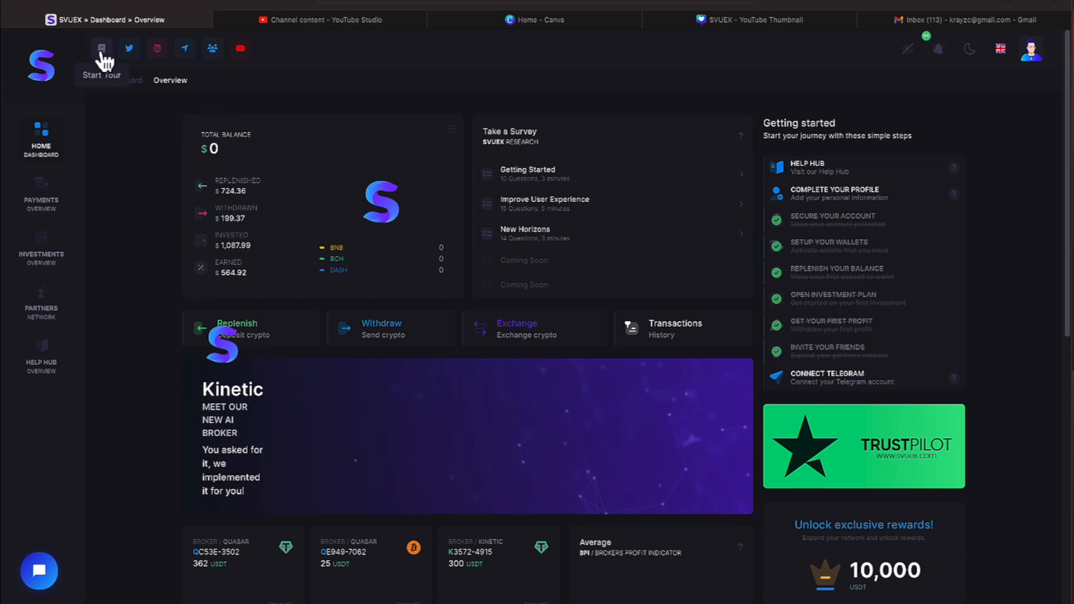
{"action": "mouse_move", "coordinate": [106, 71]}
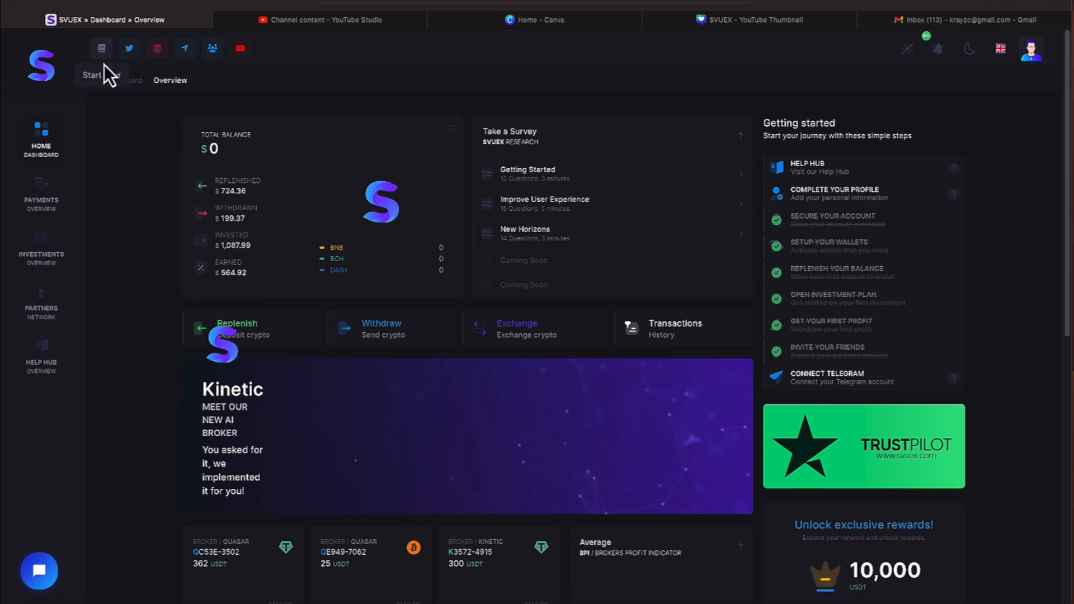
{"action": "mouse_move", "coordinate": [404, 309]}
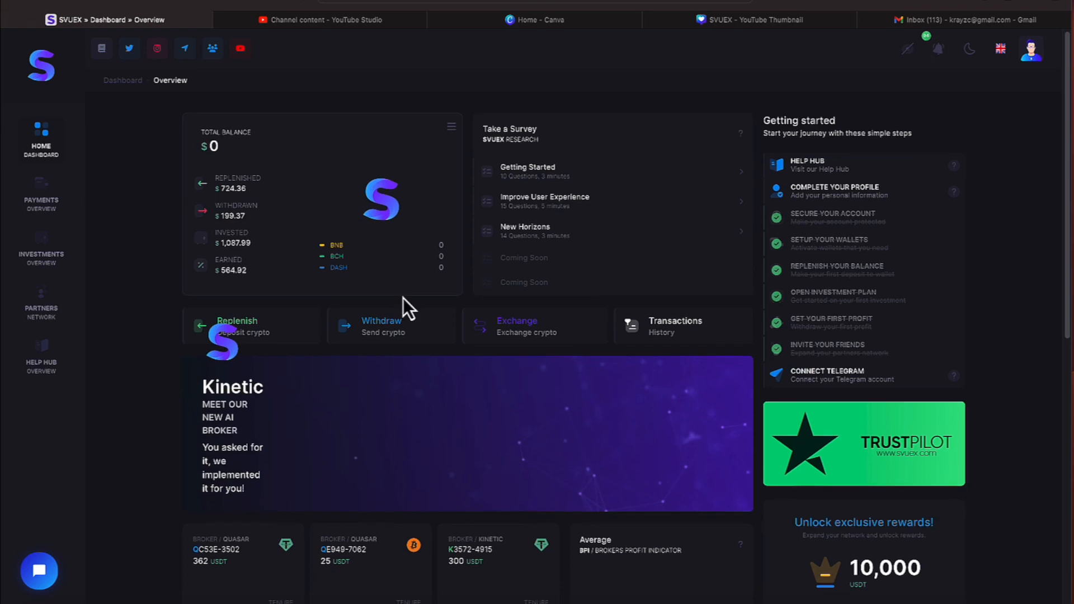
{"action": "scroll", "scroll_direction": "down", "scroll_amount": 3}
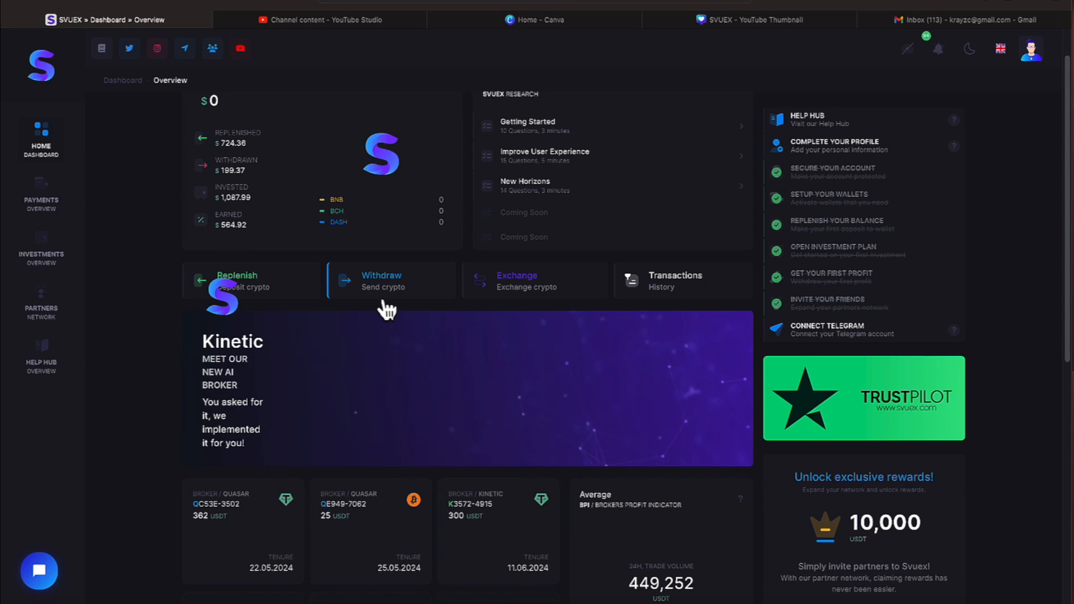
{"action": "mouse_move", "coordinate": [342, 325]}
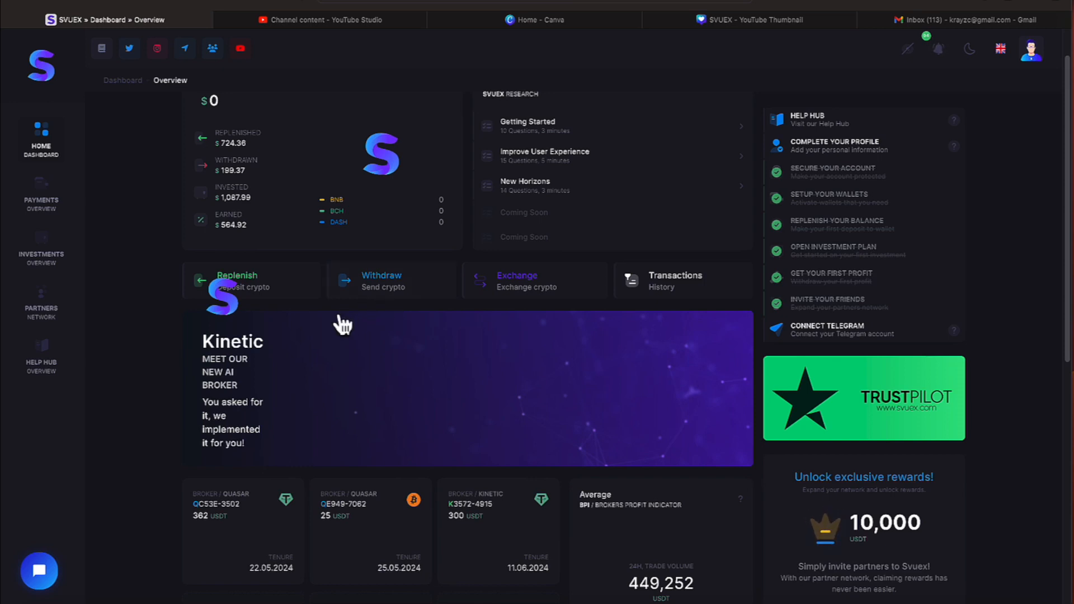